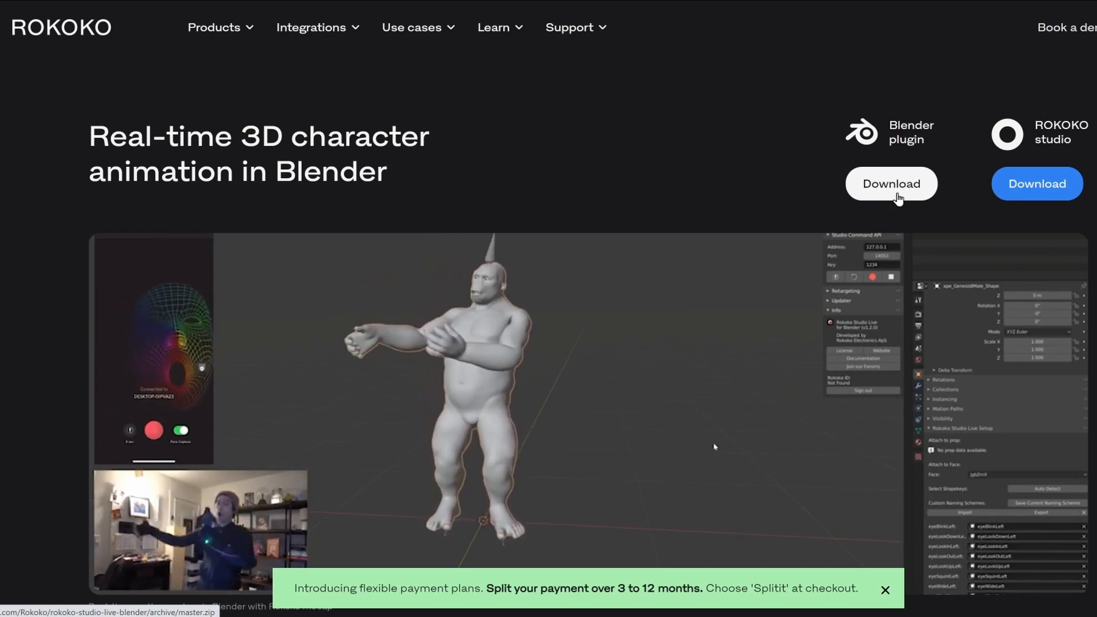
pyautogui.moveTo(721, 187)
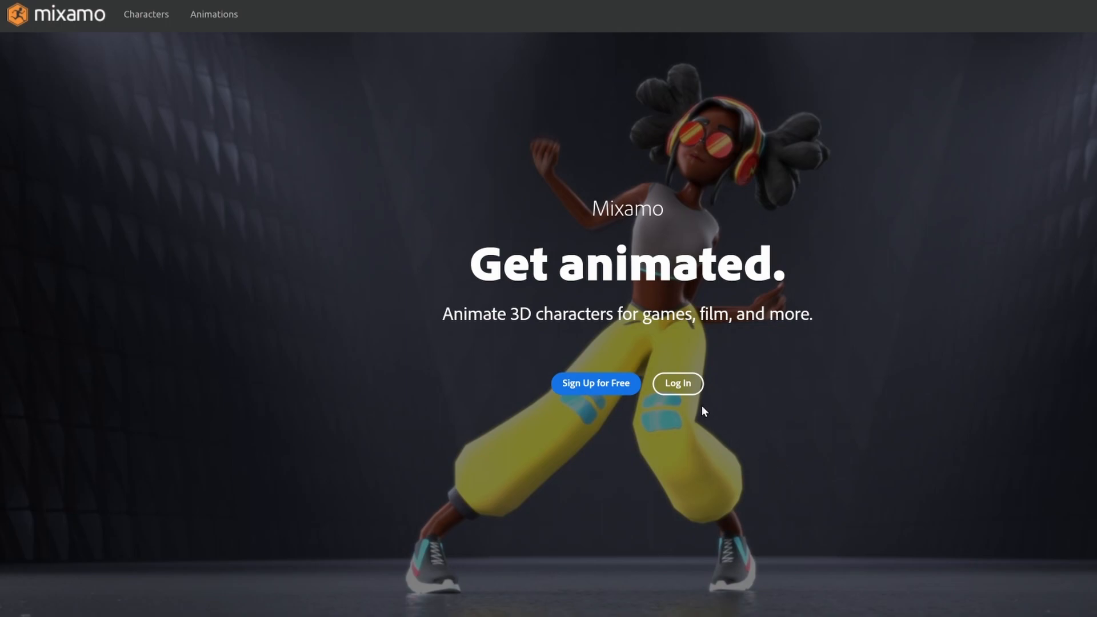
# Step: Download the Rokoko Studio Live plugin for Blender and go to Mixamo
pyautogui.click(676, 383)
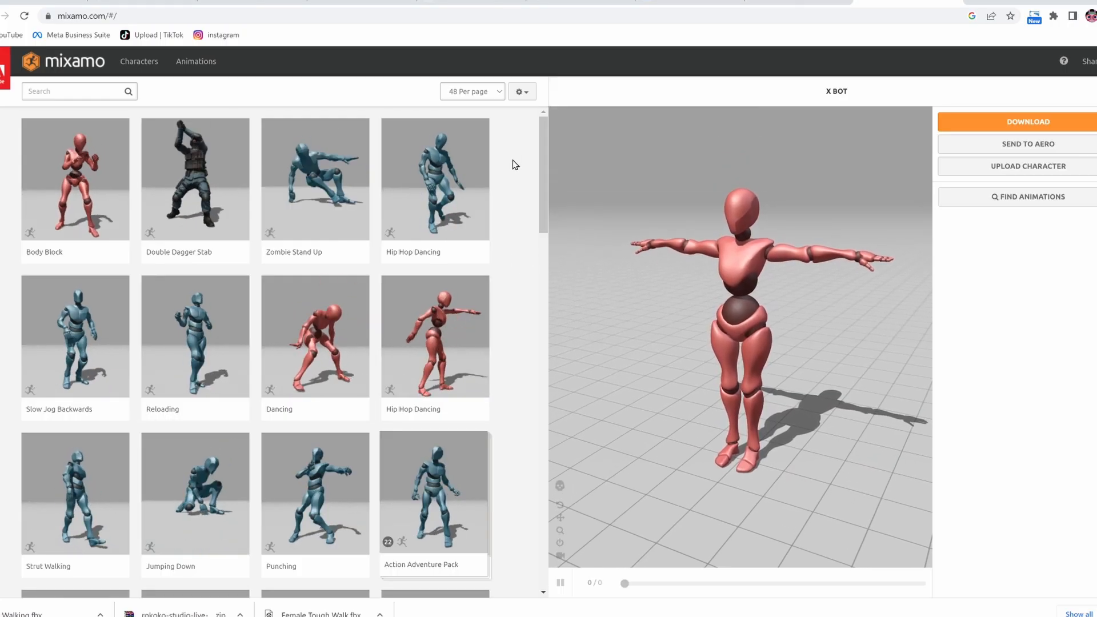
# Step: Download an in-place, adjusted Walking clip on X Bot as FBX with skin
pyautogui.write('walk')
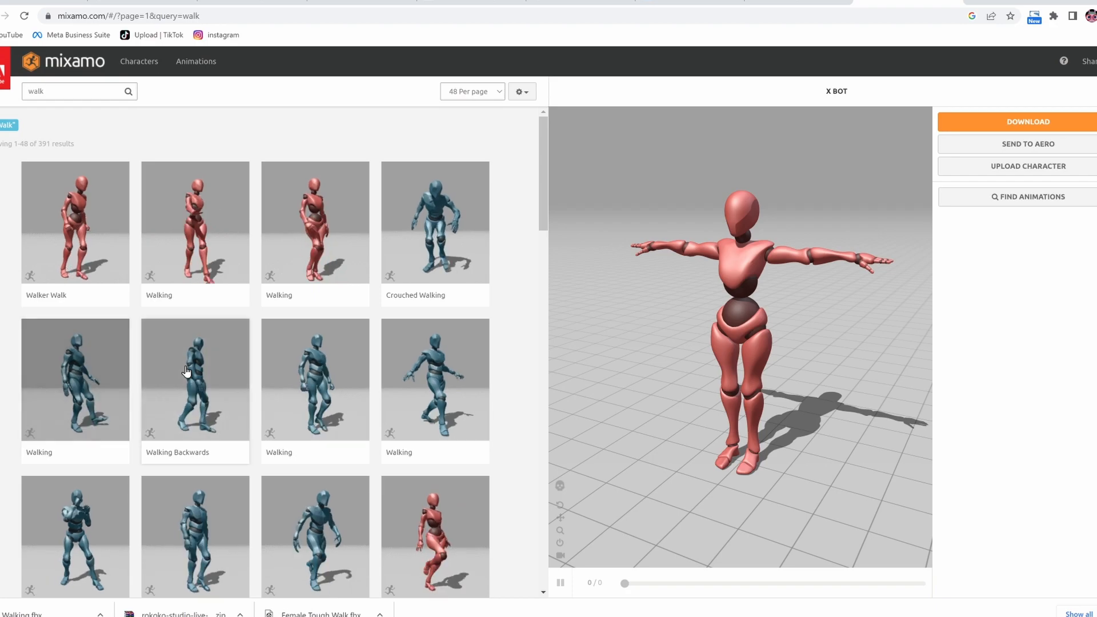
pyautogui.click(315, 380)
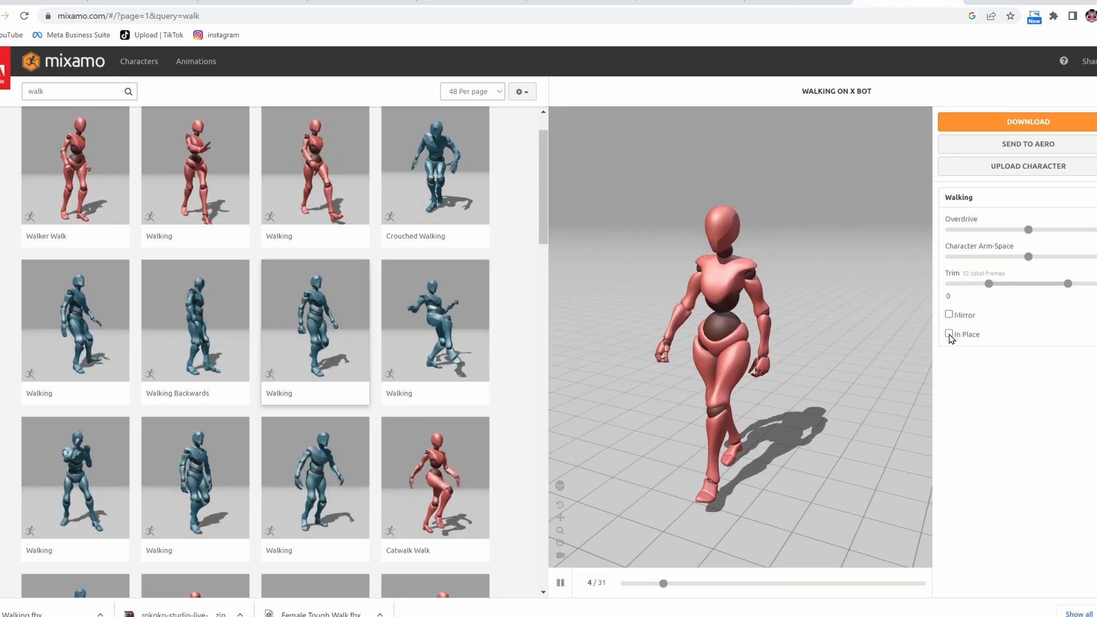
pyautogui.click(950, 334)
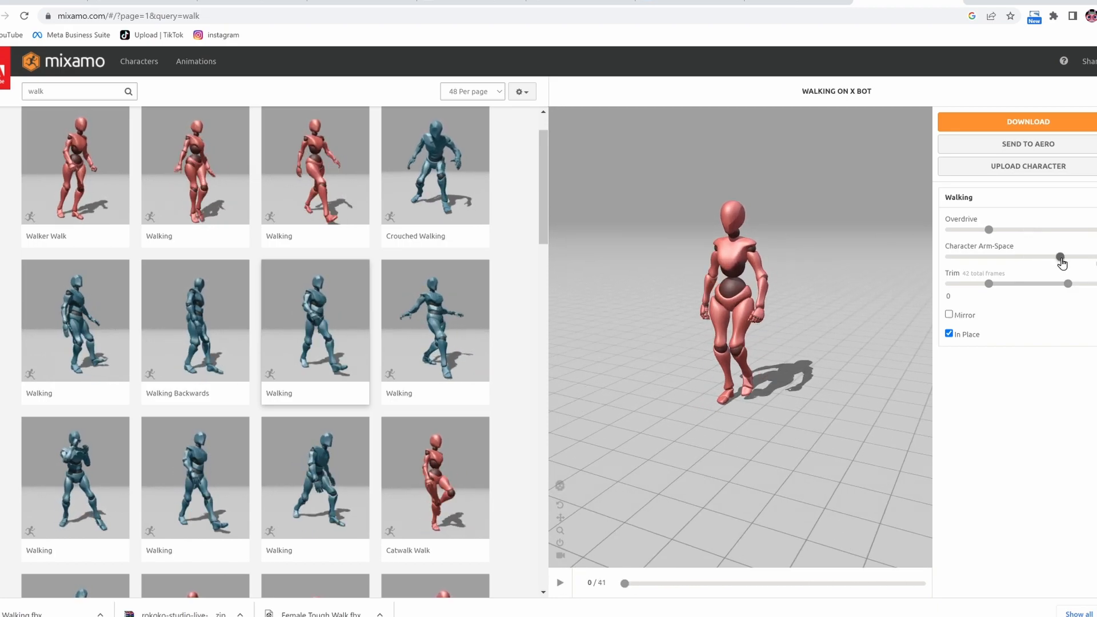
pyautogui.click(560, 583)
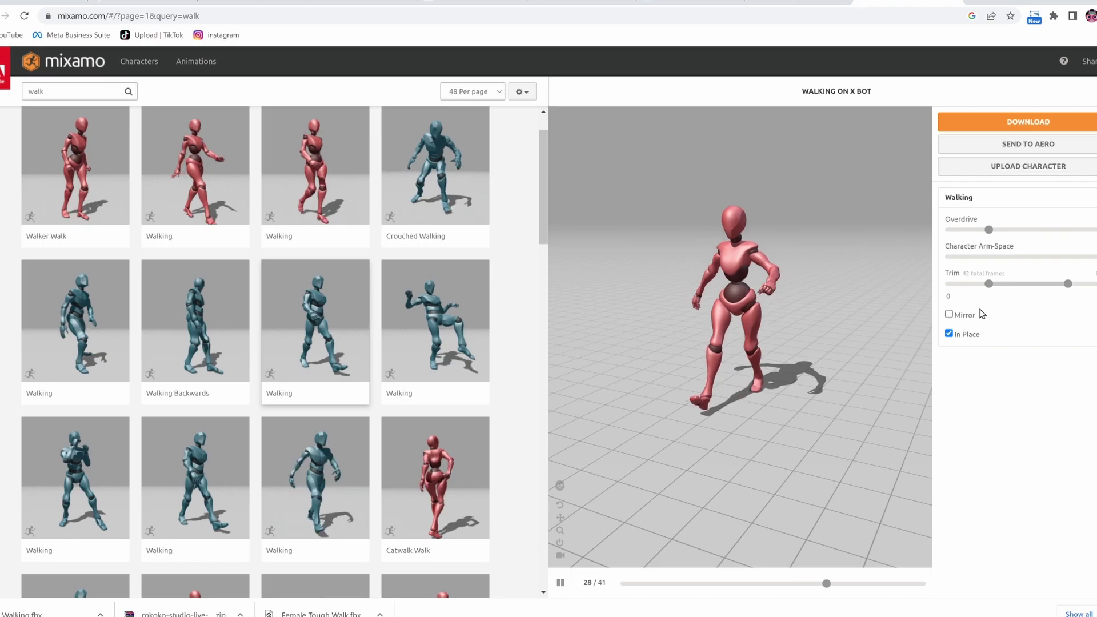
pyautogui.click(1028, 121)
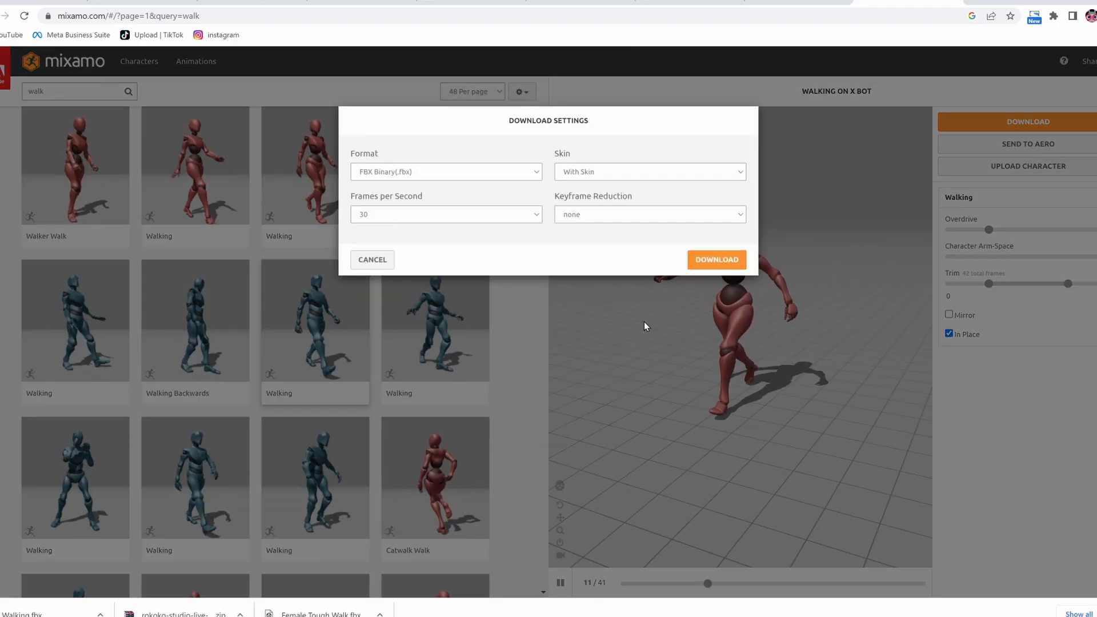
pyautogui.click(717, 260)
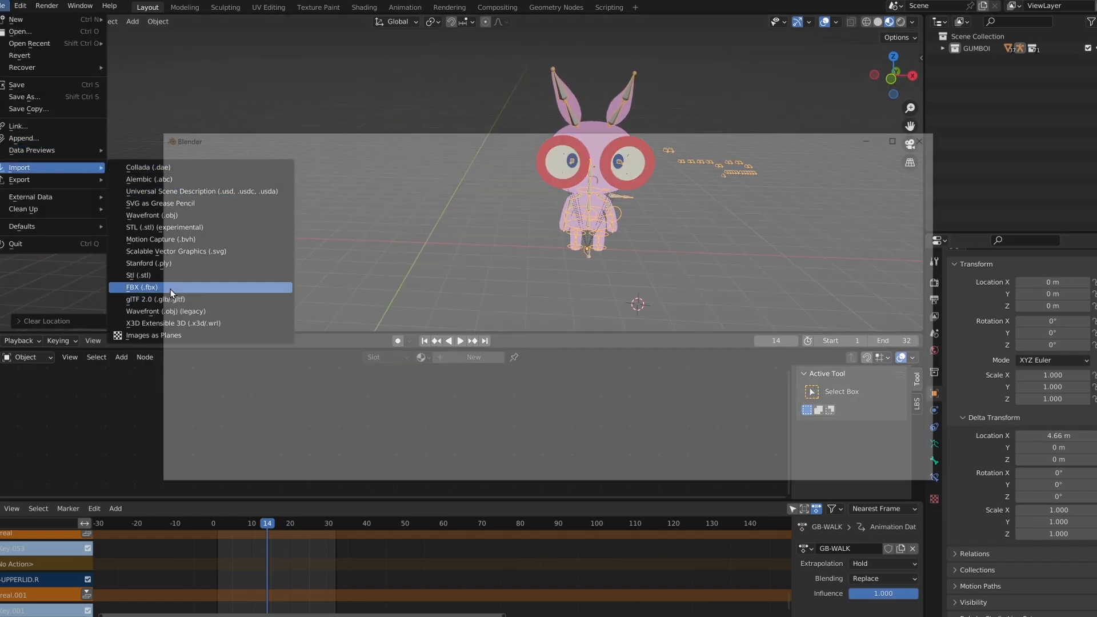
# Step: Import the downloaded Mixamo walk FBX into the GUMBOI scene
pyautogui.click(142, 287)
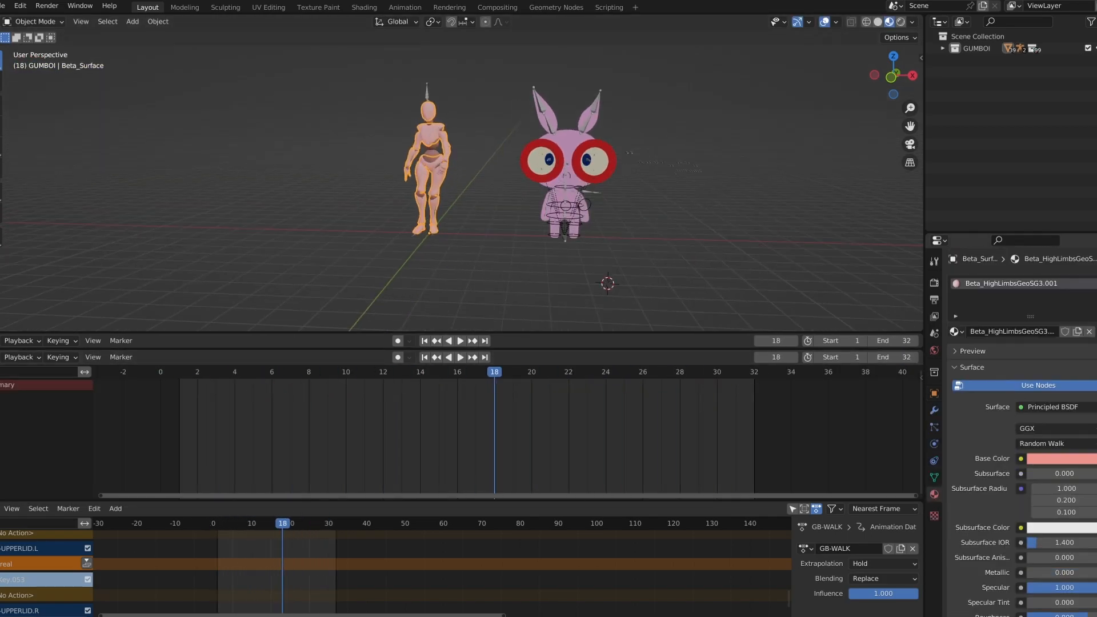
pyautogui.click(459, 341)
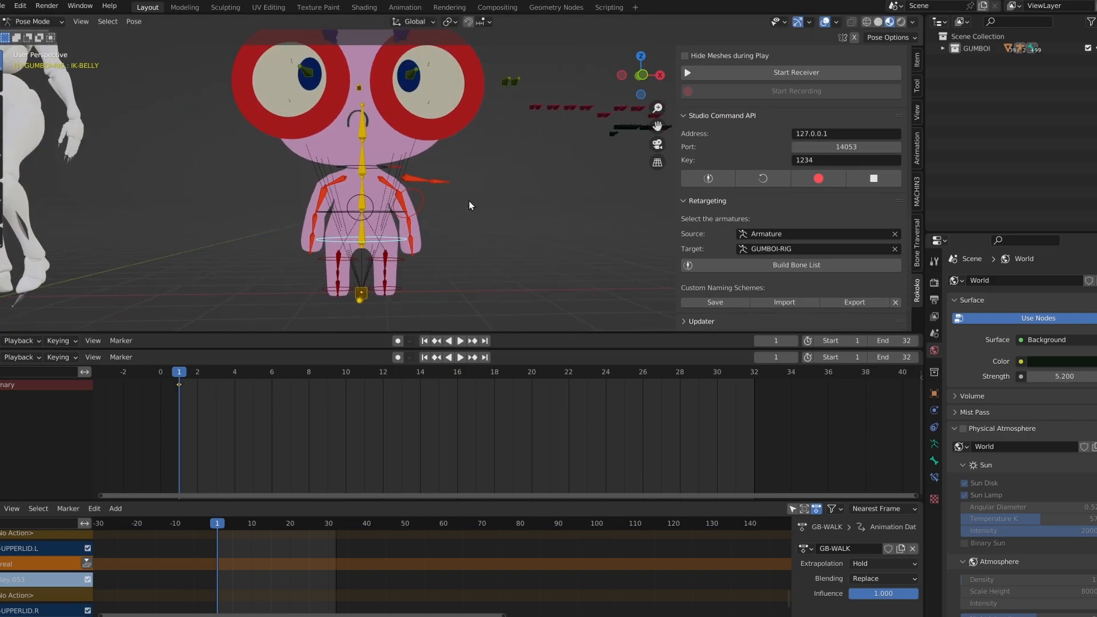
# Step: Build the Rokoko bone list mapping Mixamo bones to GUMBOI-RIG and retarget the walk
pyautogui.click(795, 265)
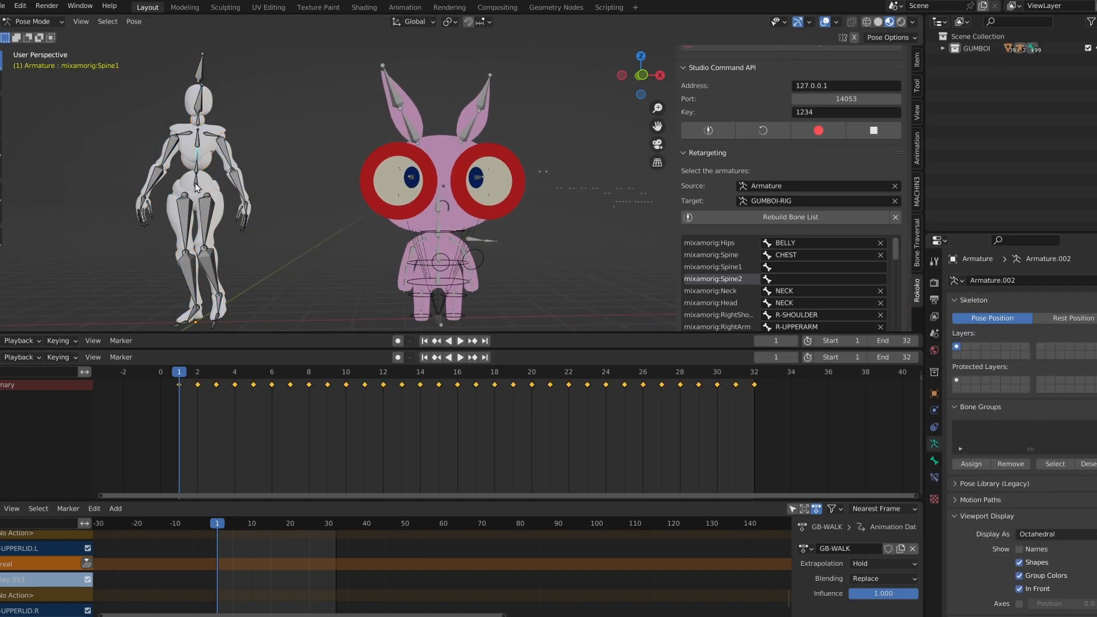
pyautogui.click(459, 341)
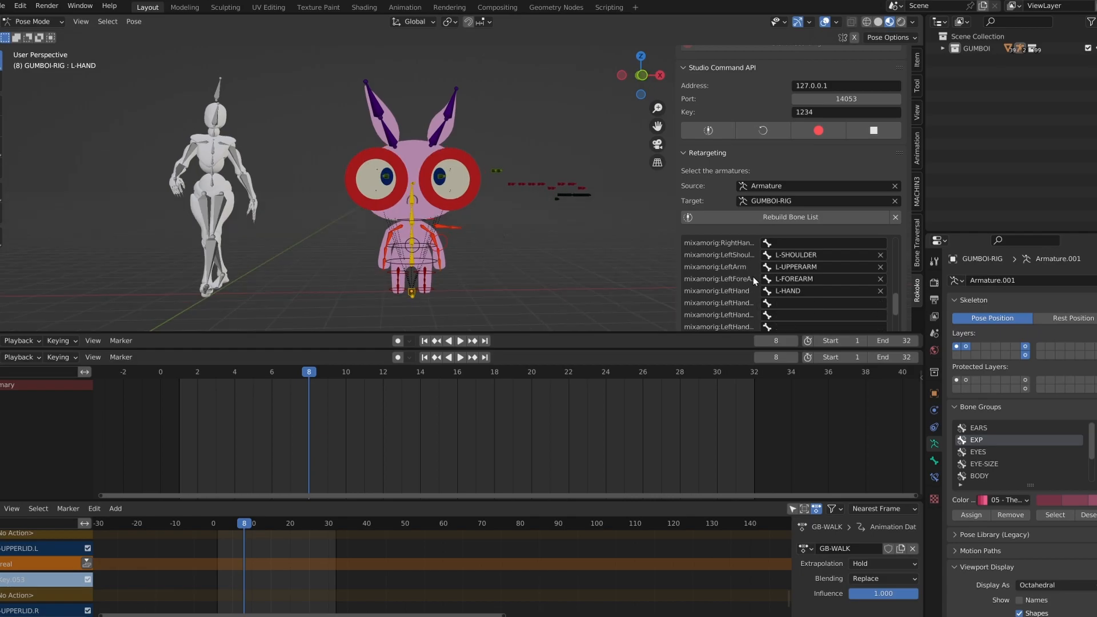
pyautogui.scroll(-3)
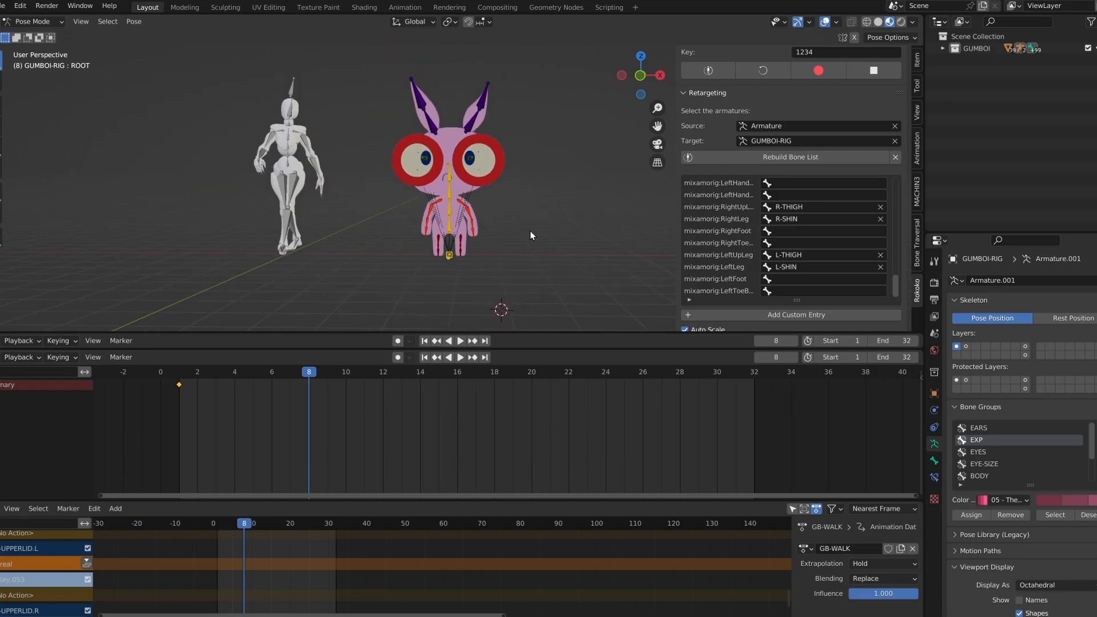
pyautogui.press('ctrl+space')
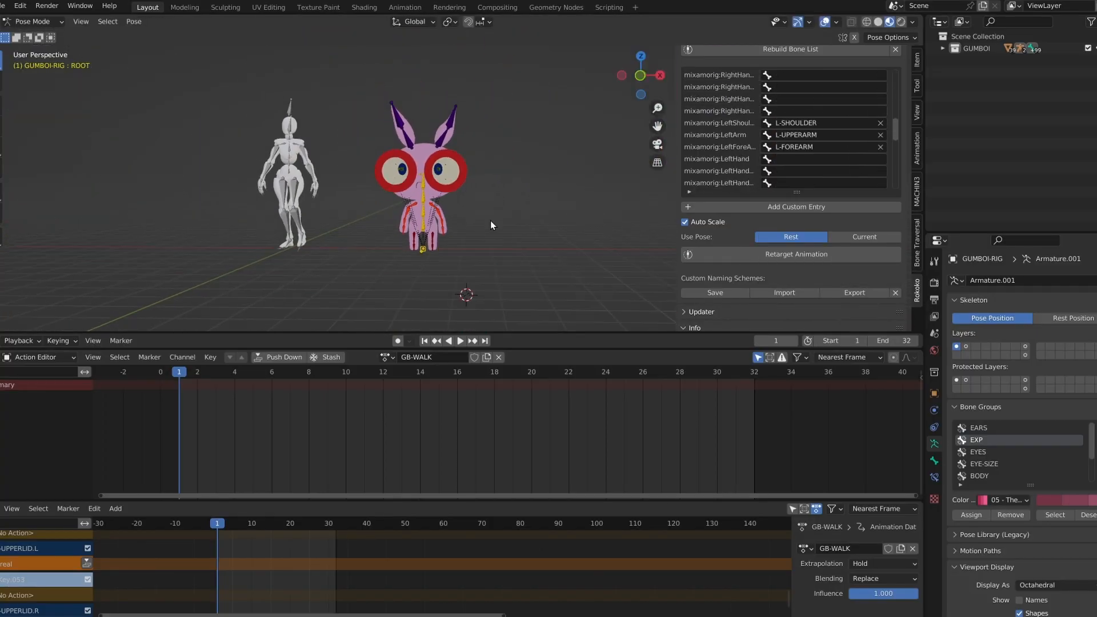
pyautogui.click(795, 254)
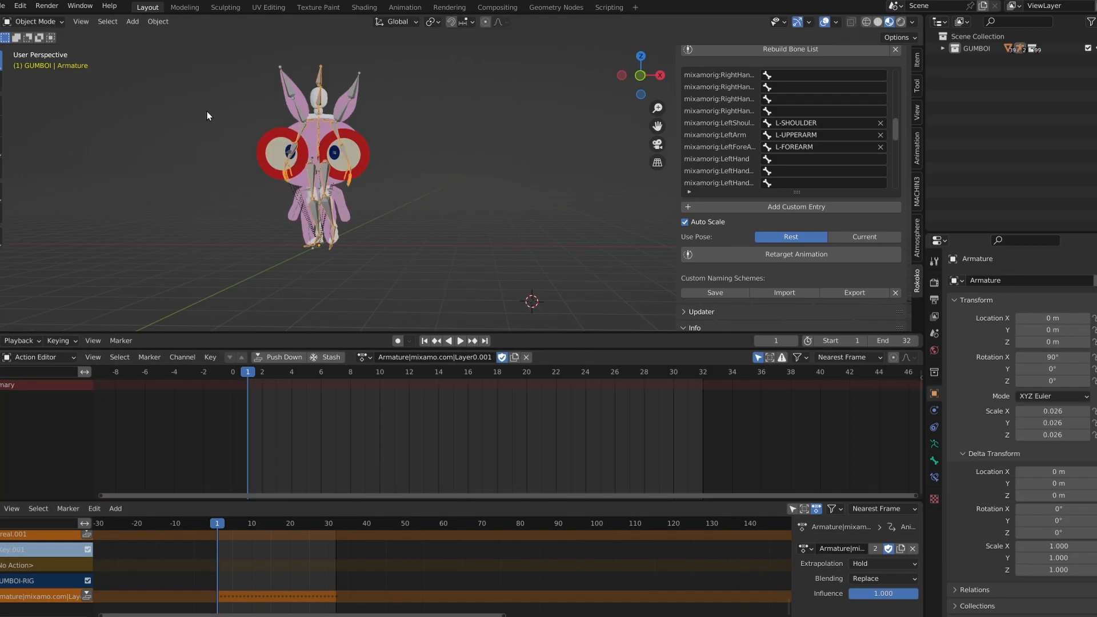
# Step: Delete the Mixamo armature and mesh, then play back GUMBOI's walk
pyautogui.click(349, 372)
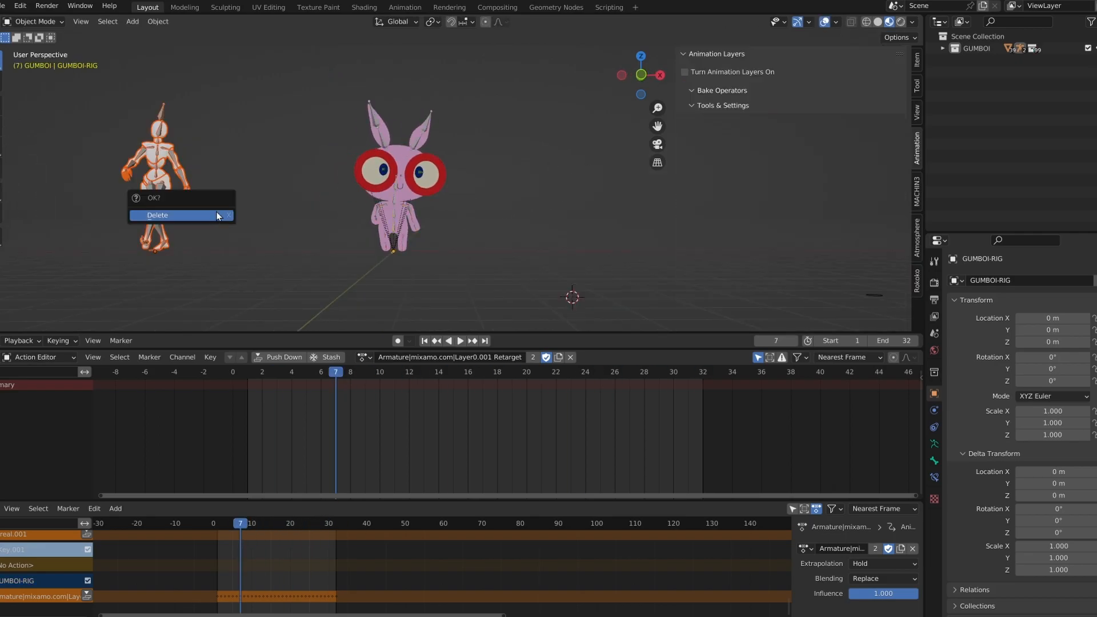
pyautogui.click(156, 215)
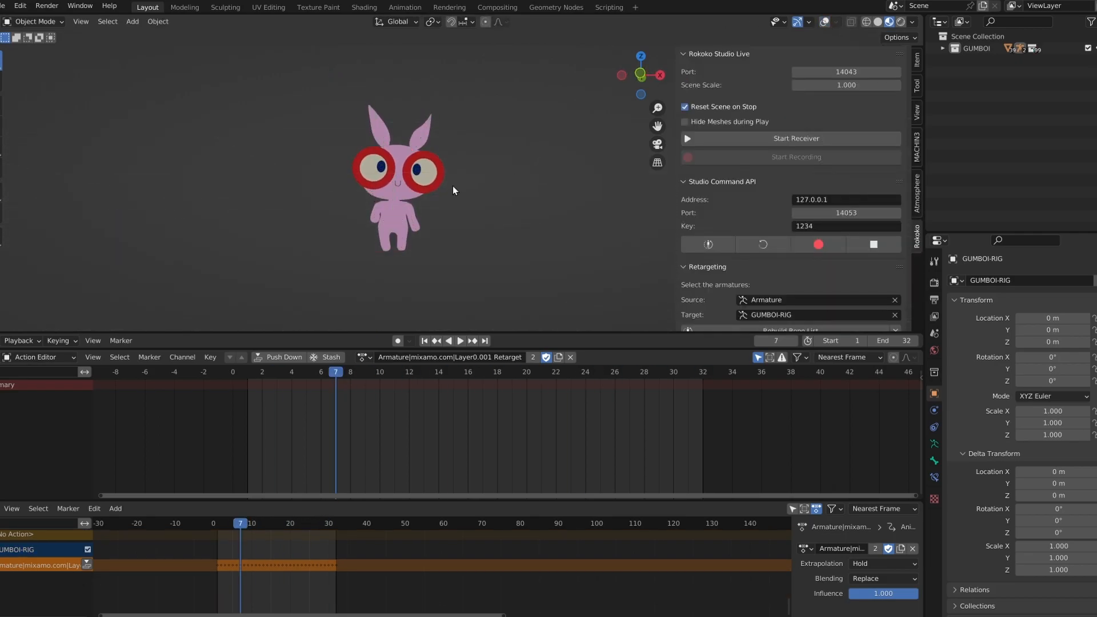
pyautogui.click(459, 341)
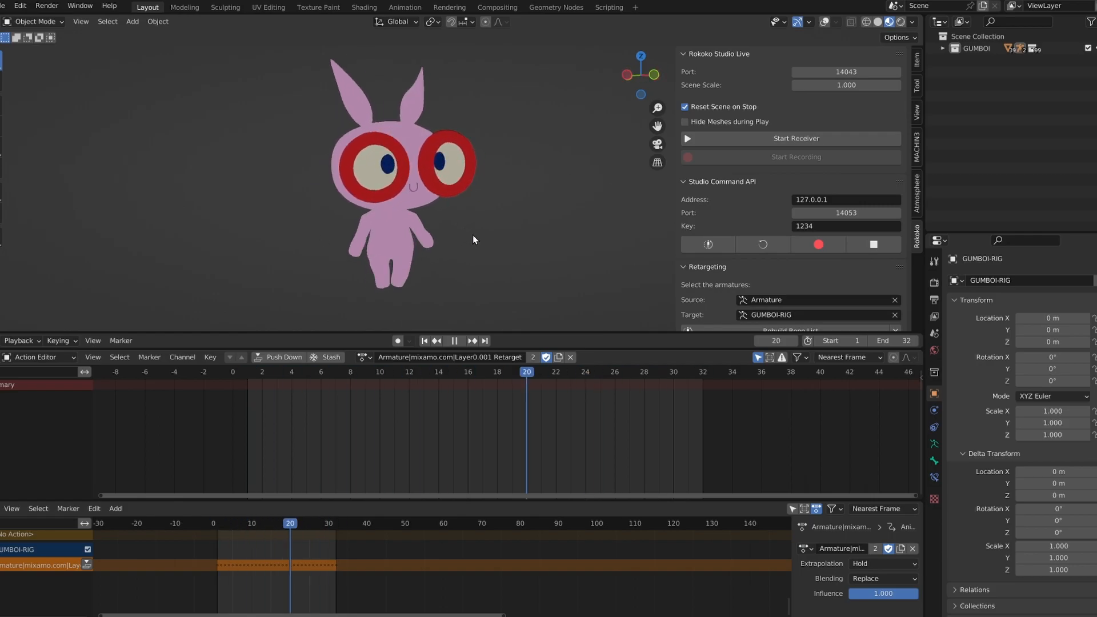
pyautogui.click(643, 372)
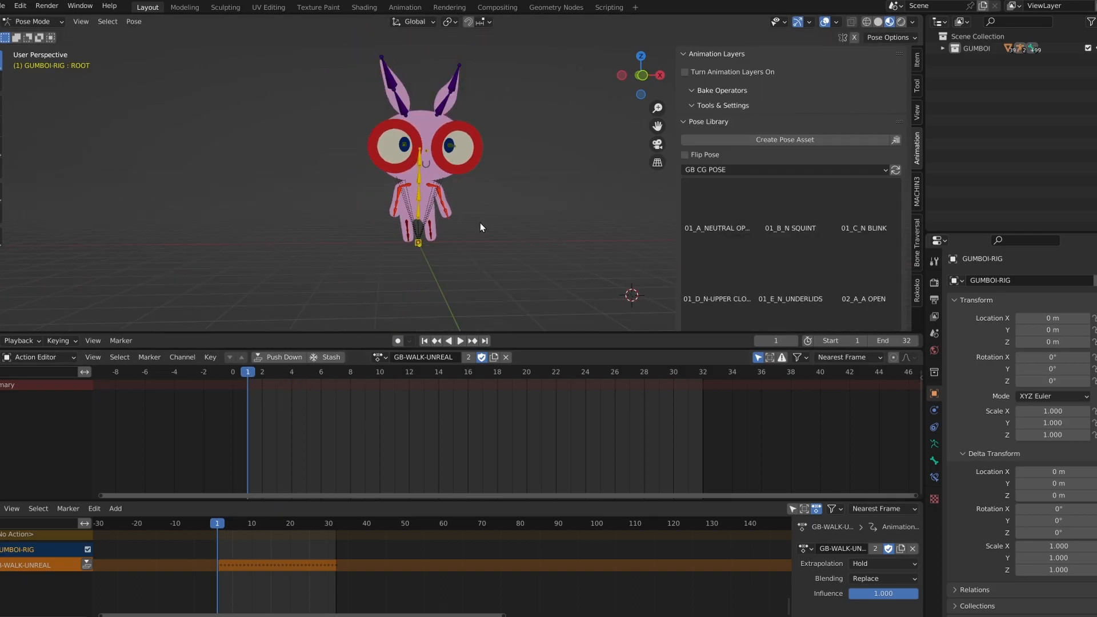
# Step: Key GUMBOI-RIG's location, rotation and scale and push GB-WALK-UNREAL into an NLA track
pyautogui.press('i')
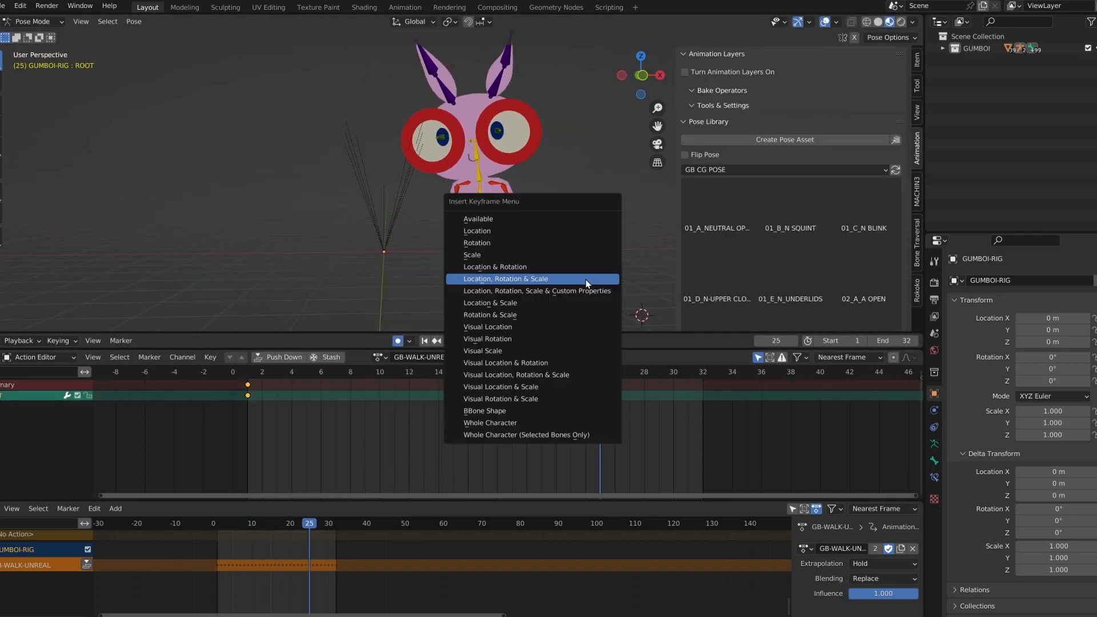
pyautogui.click(506, 278)
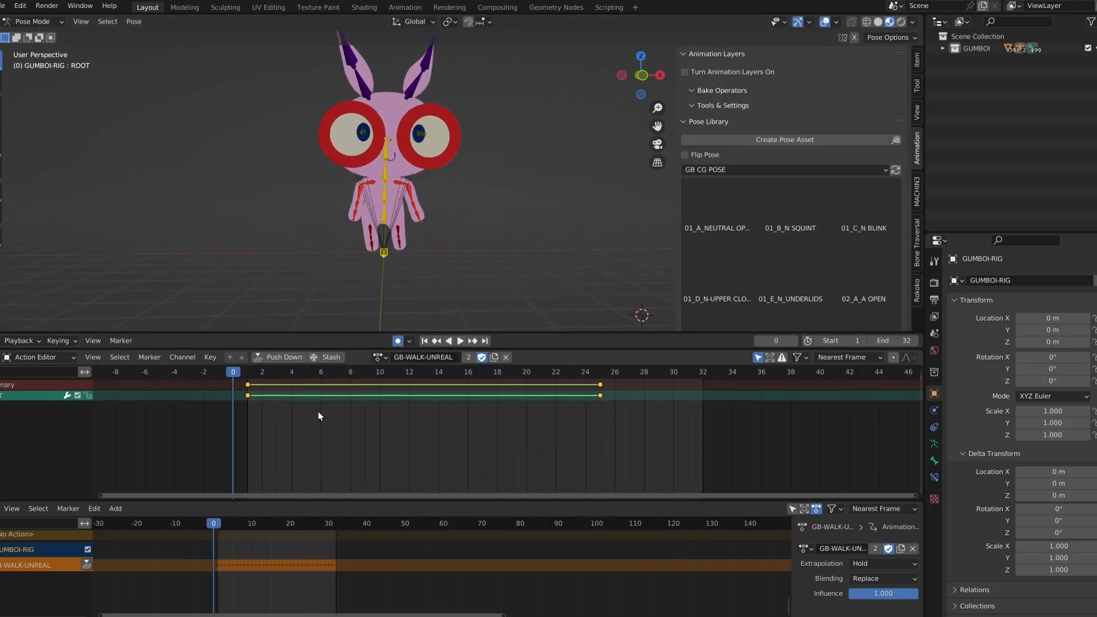
pyautogui.click(687, 372)
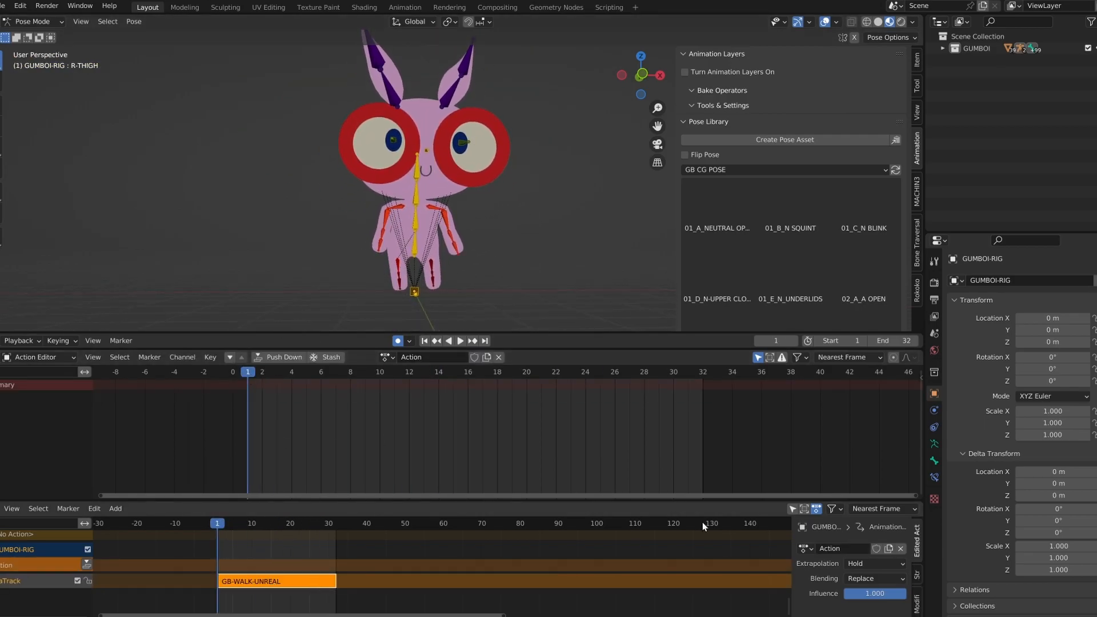
pyautogui.click(434, 357)
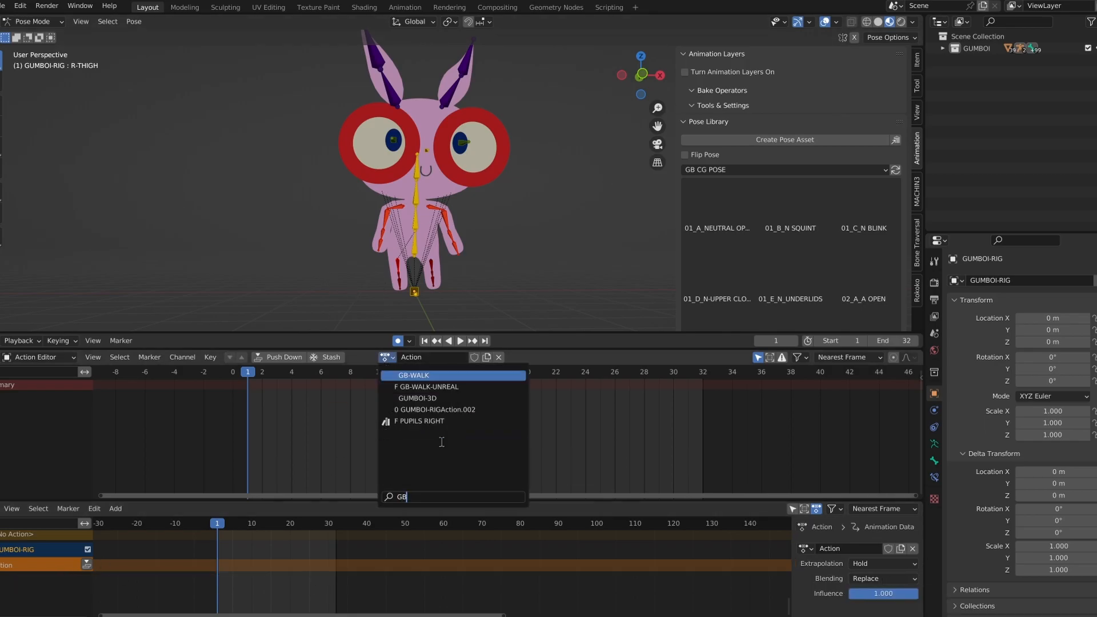
pyautogui.click(426, 387)
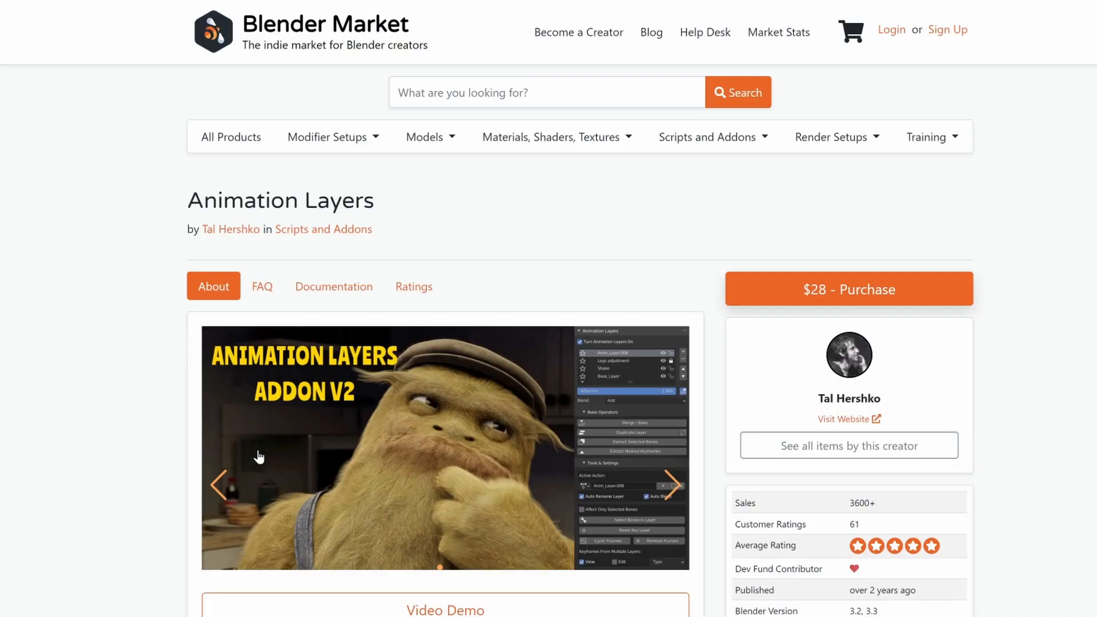
pyautogui.scroll(-3)
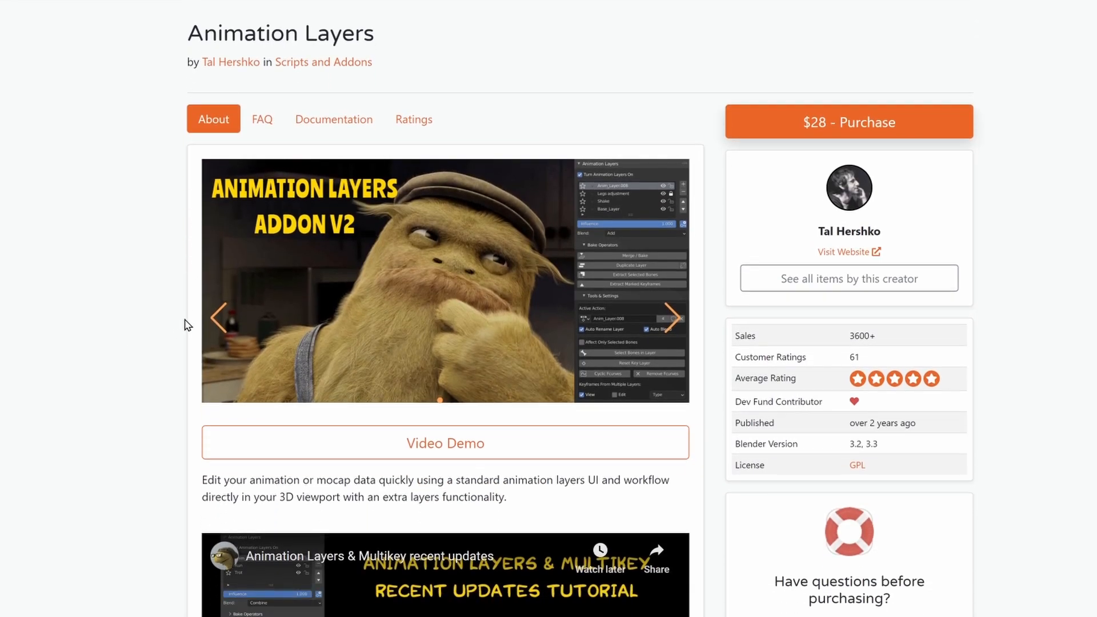
pyautogui.scroll(-3)
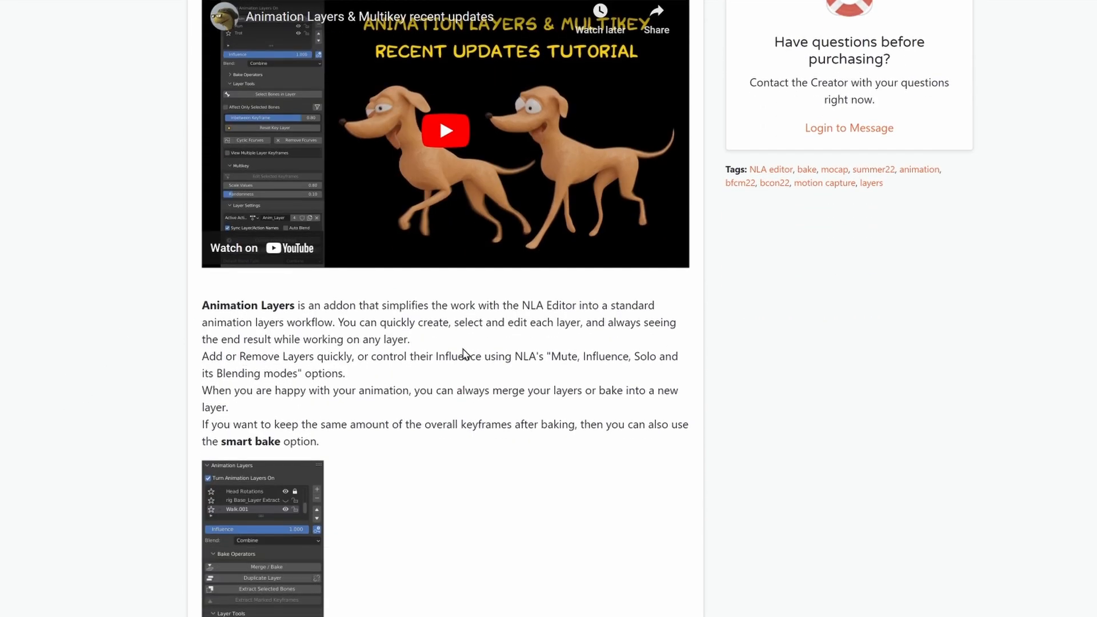
pyautogui.scroll(3)
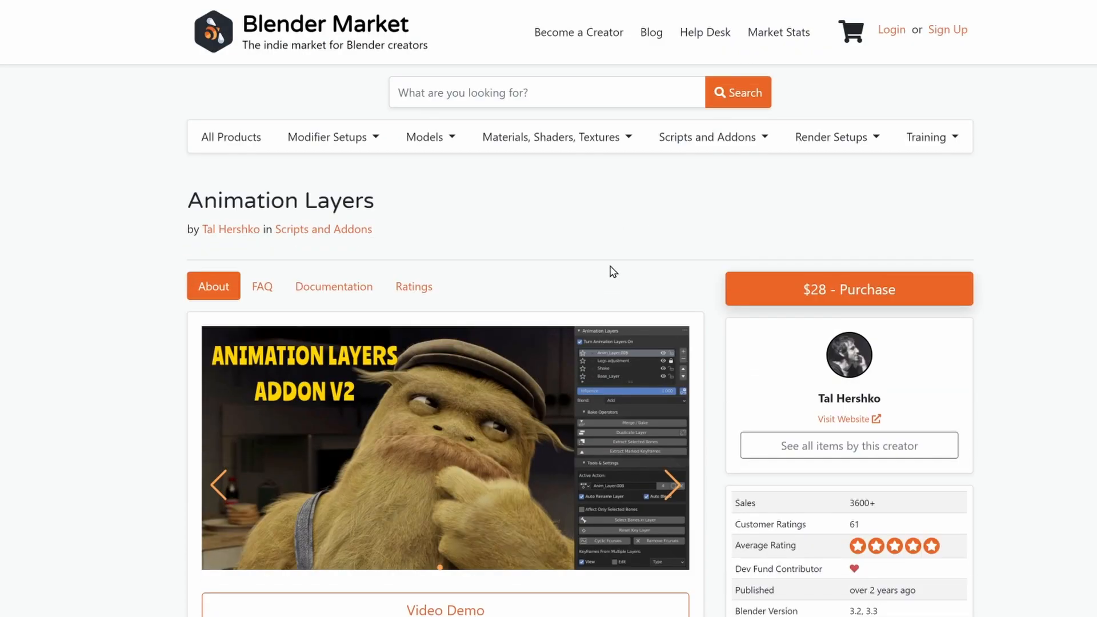
pyautogui.moveTo(484, 249)
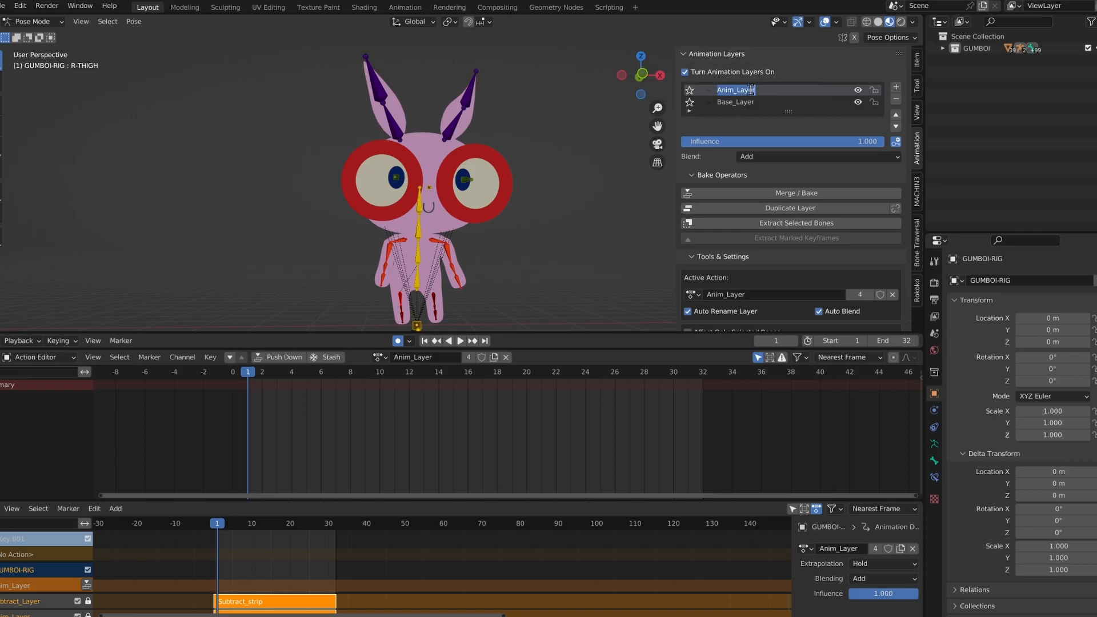
# Step: Name the new animation layer MODIFIED_WALK
pyautogui.write('MODIFIED_WALK')
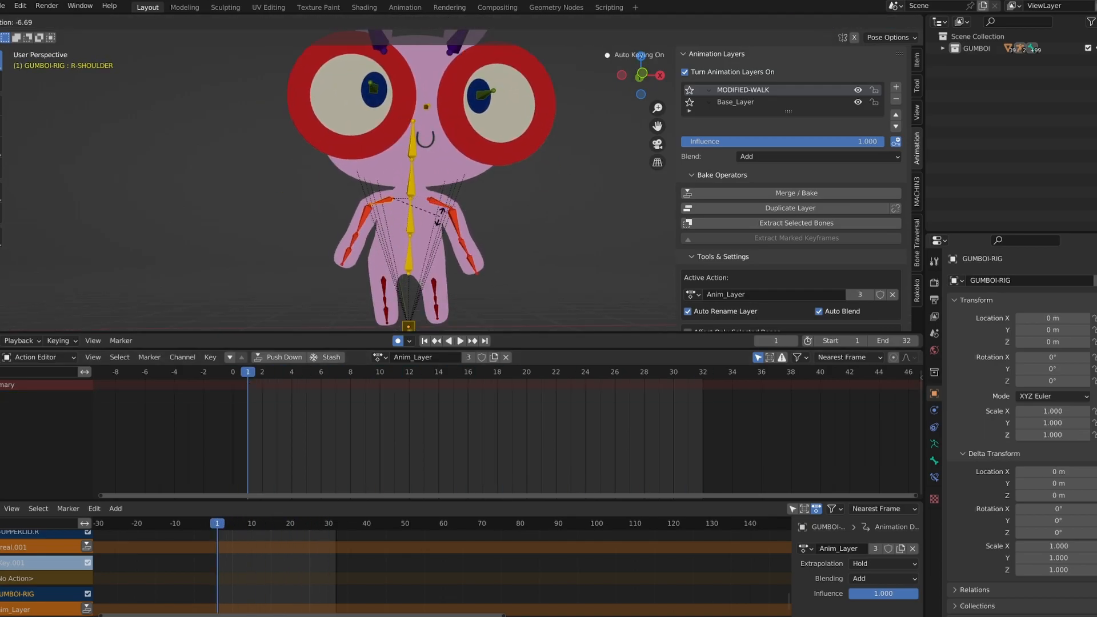
pyautogui.click(459, 341)
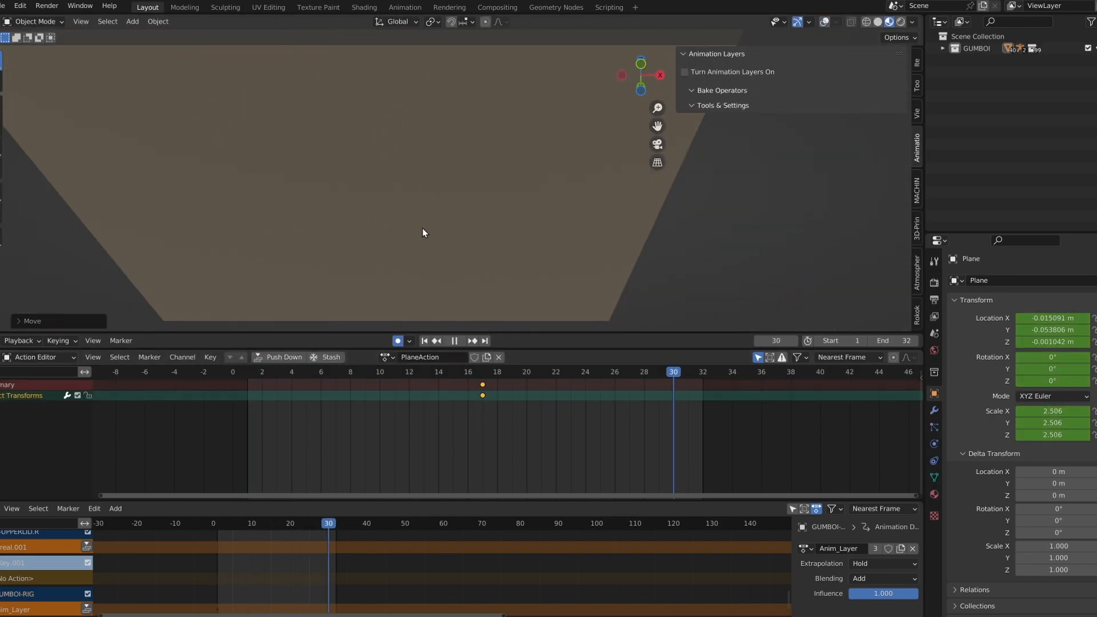
# Step: Scale the floor Plane to about 2.5 and keyframe its transforms
pyautogui.click(496, 372)
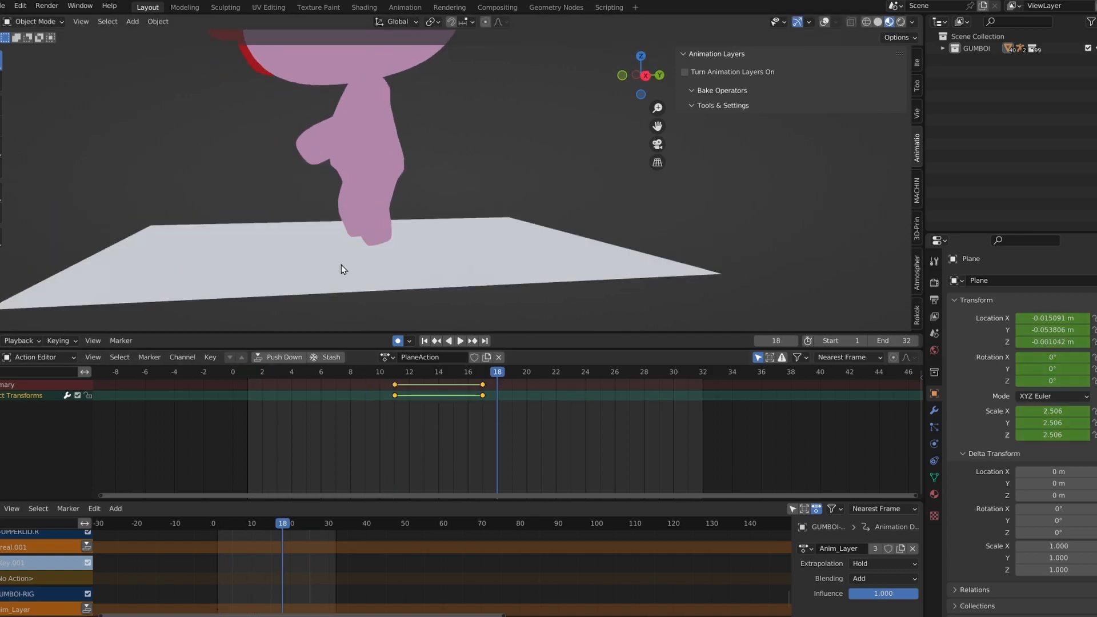
pyautogui.click(459, 340)
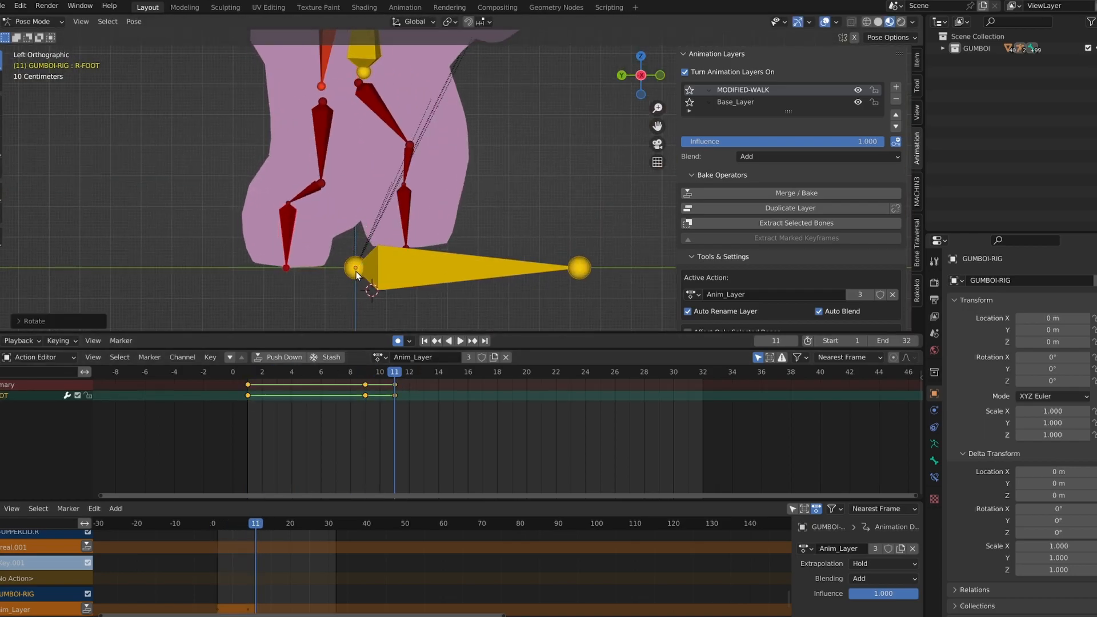
# Step: Rotate and key R-FOOT and R-THIGH at frames 1, 7, 8, 14, 21 and 25
pyautogui.click(459, 341)
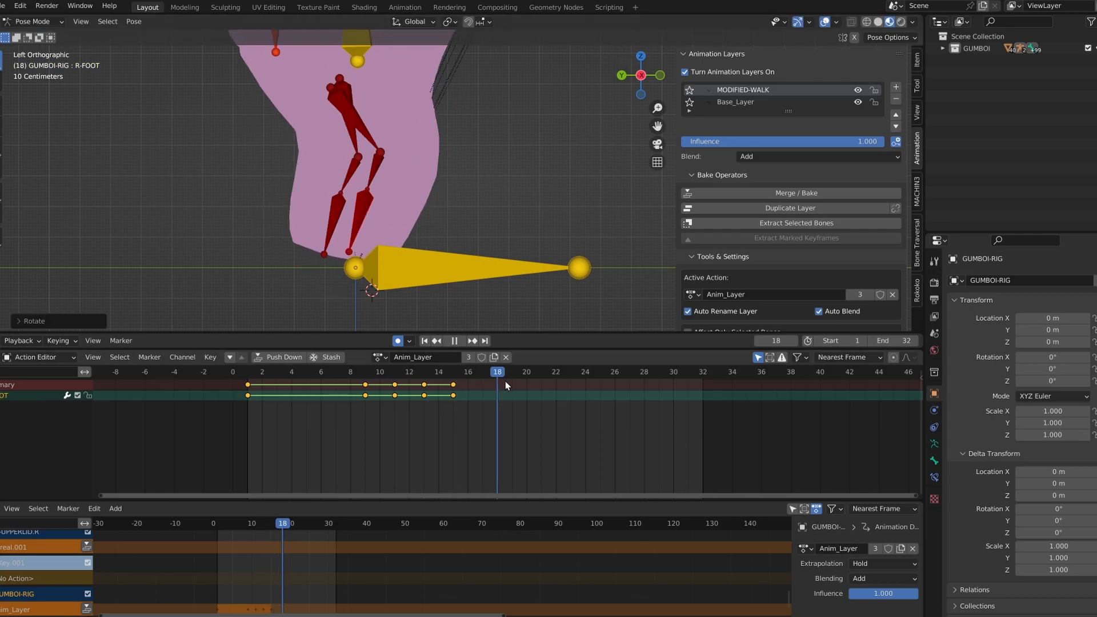
pyautogui.click(599, 371)
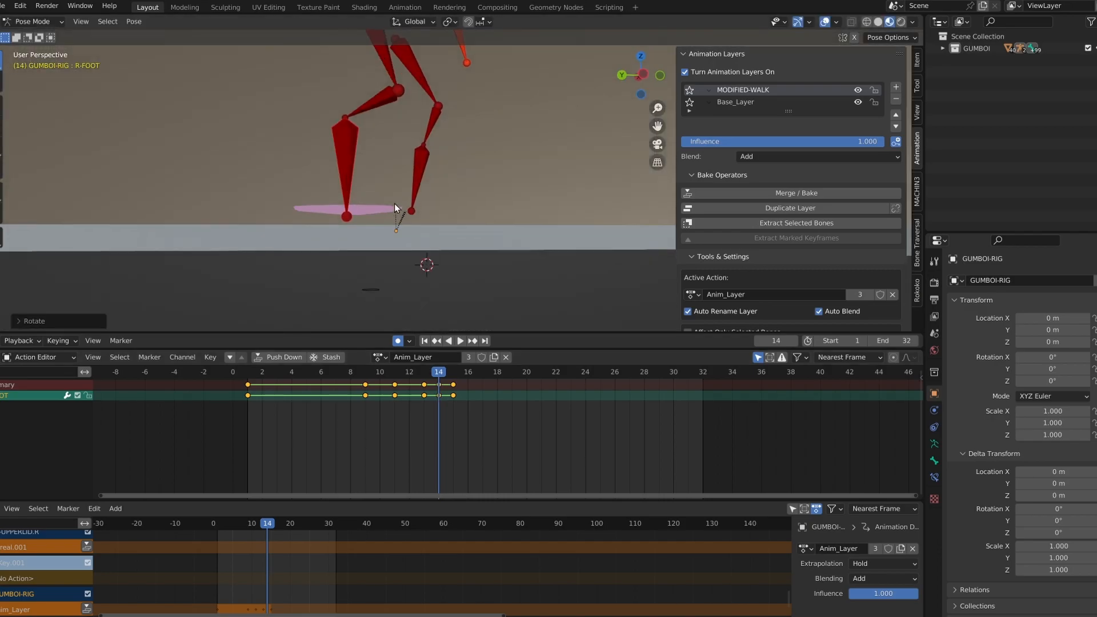
pyautogui.click(425, 340)
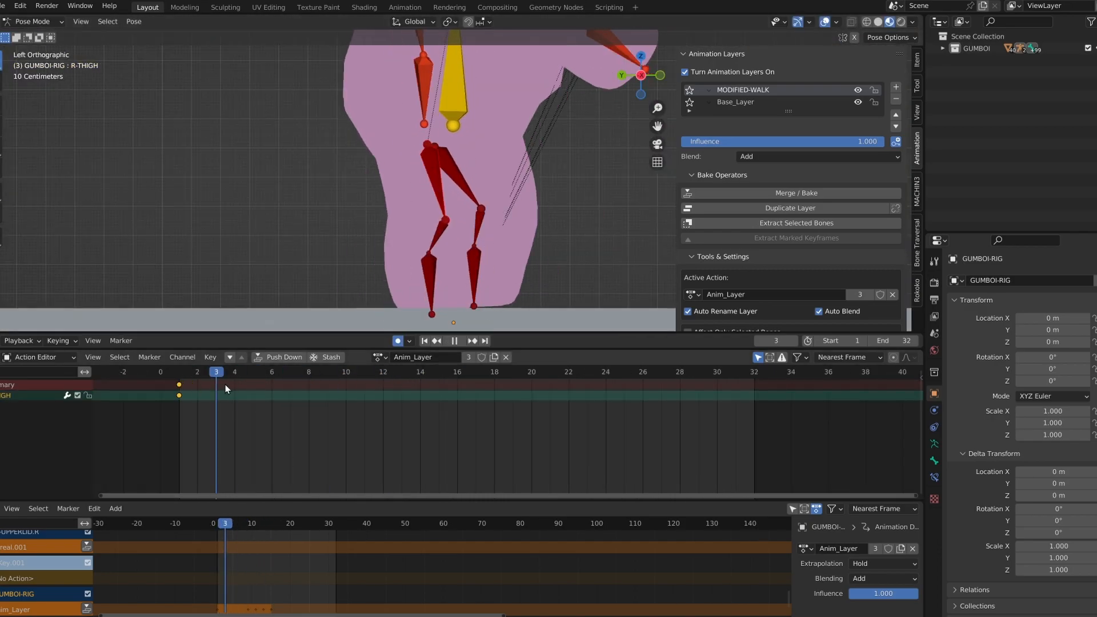
pyautogui.click(308, 372)
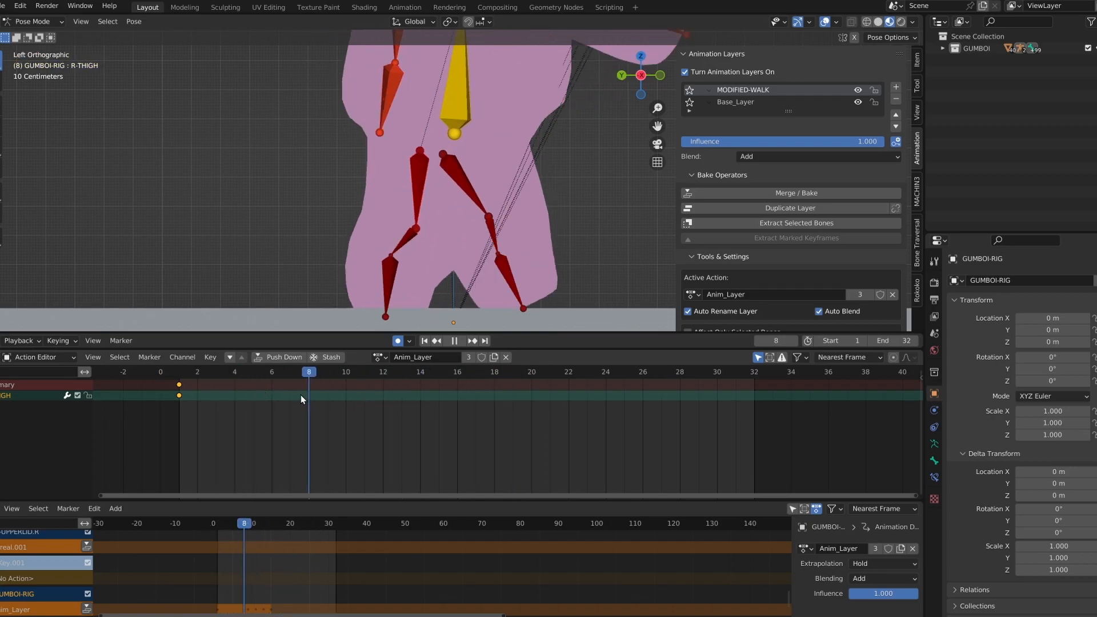
pyautogui.click(458, 372)
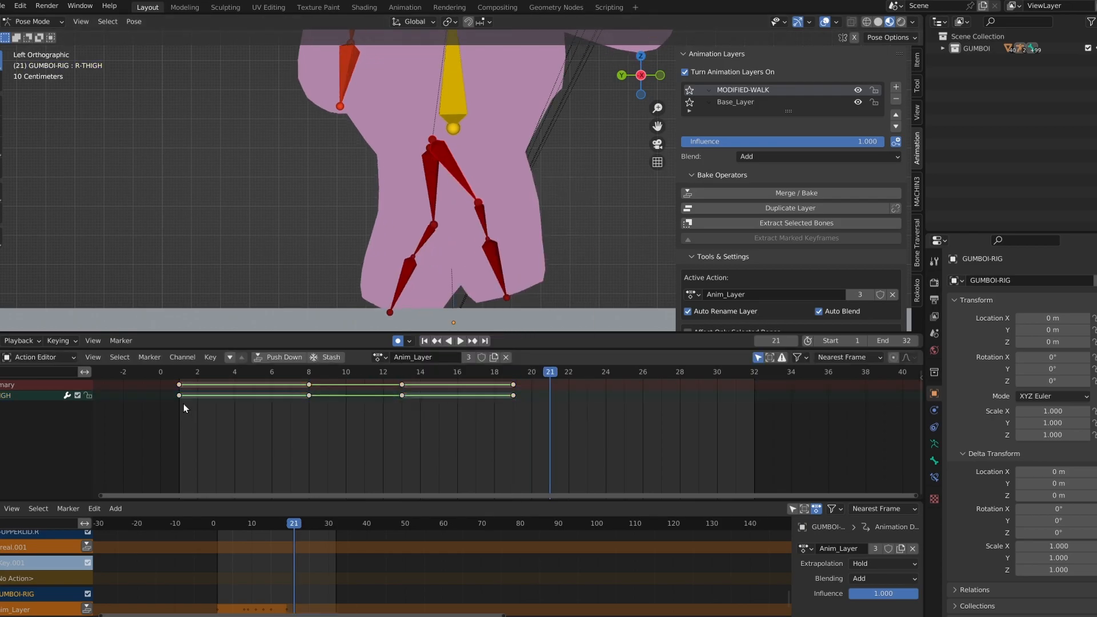
pyautogui.click(459, 340)
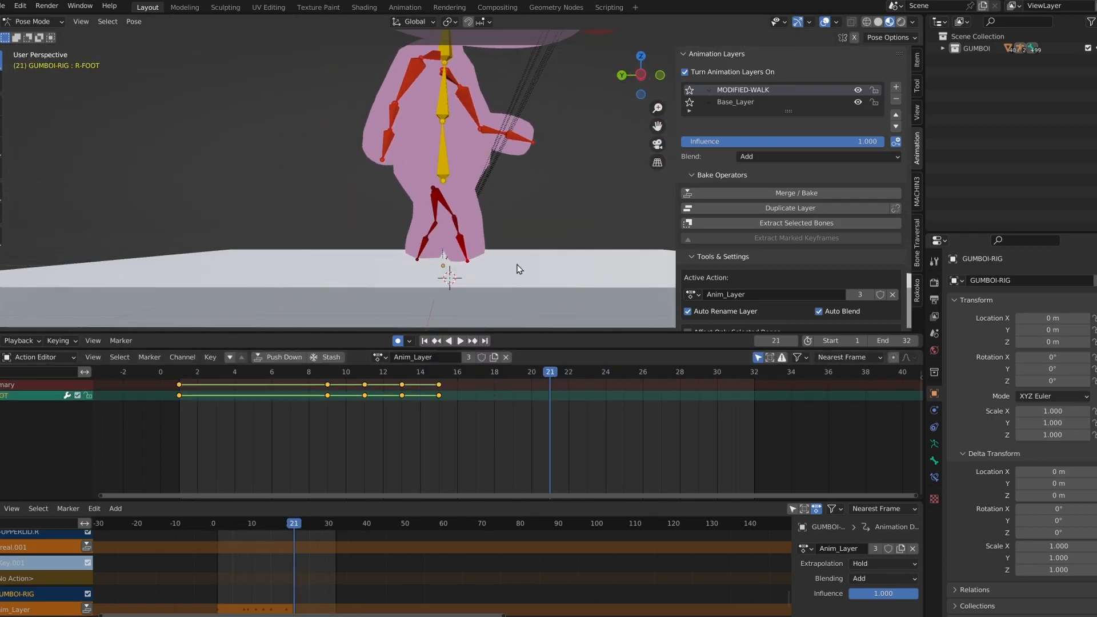
pyautogui.click(459, 341)
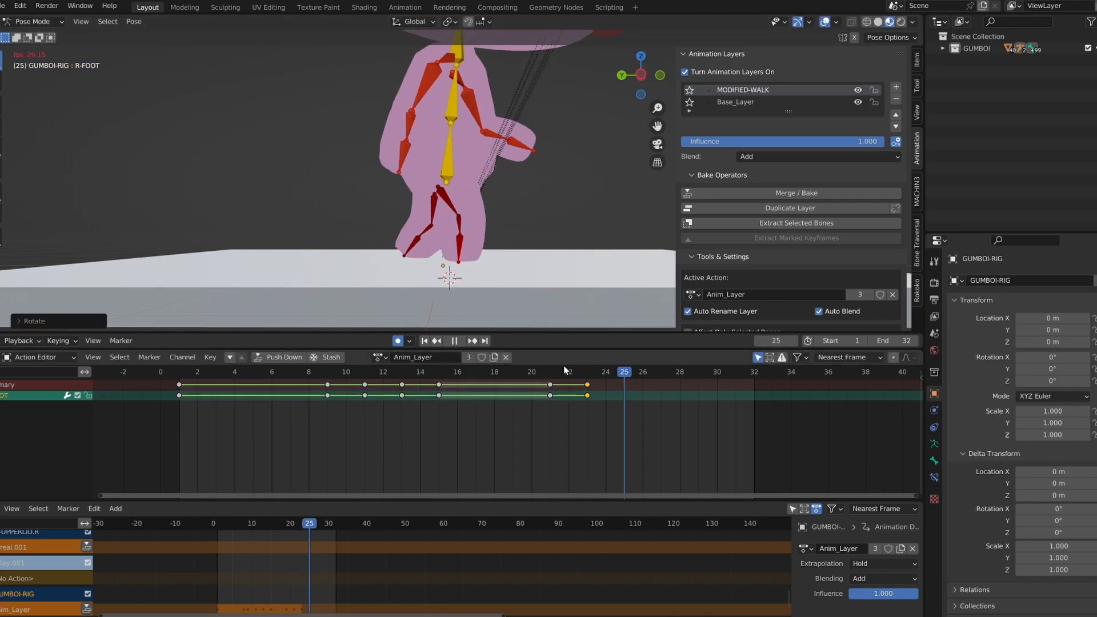
pyautogui.click(551, 371)
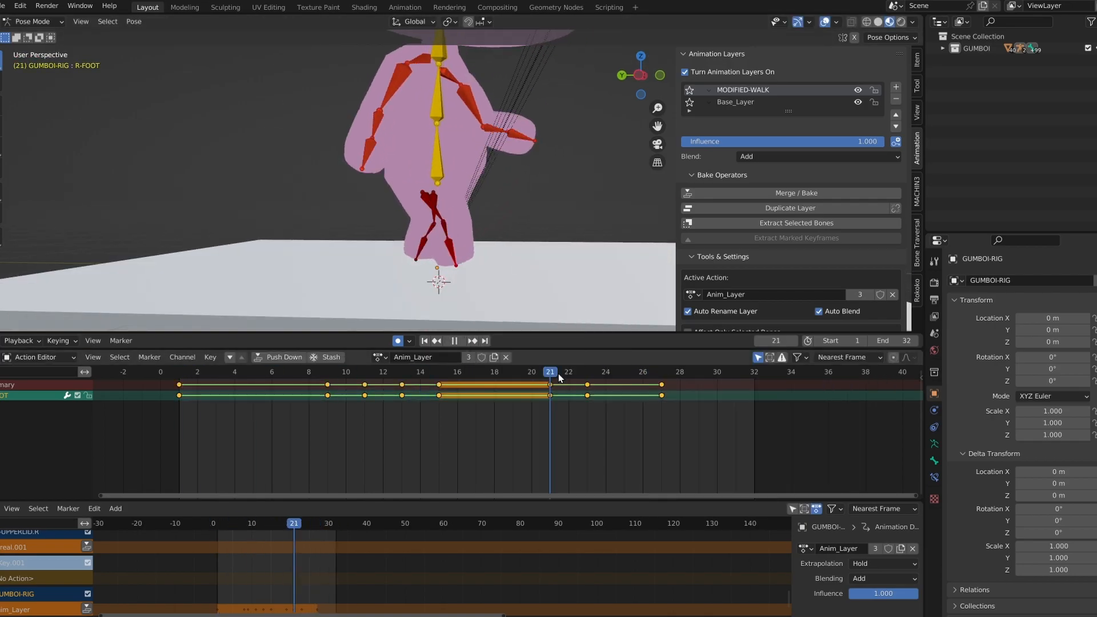
pyautogui.click(290, 372)
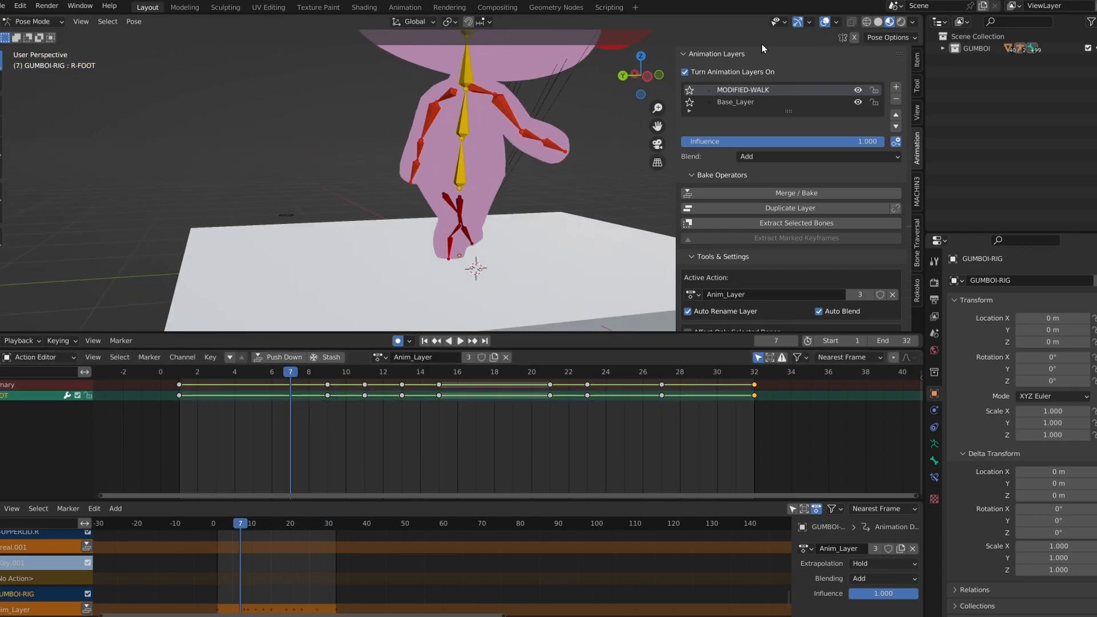
pyautogui.click(458, 371)
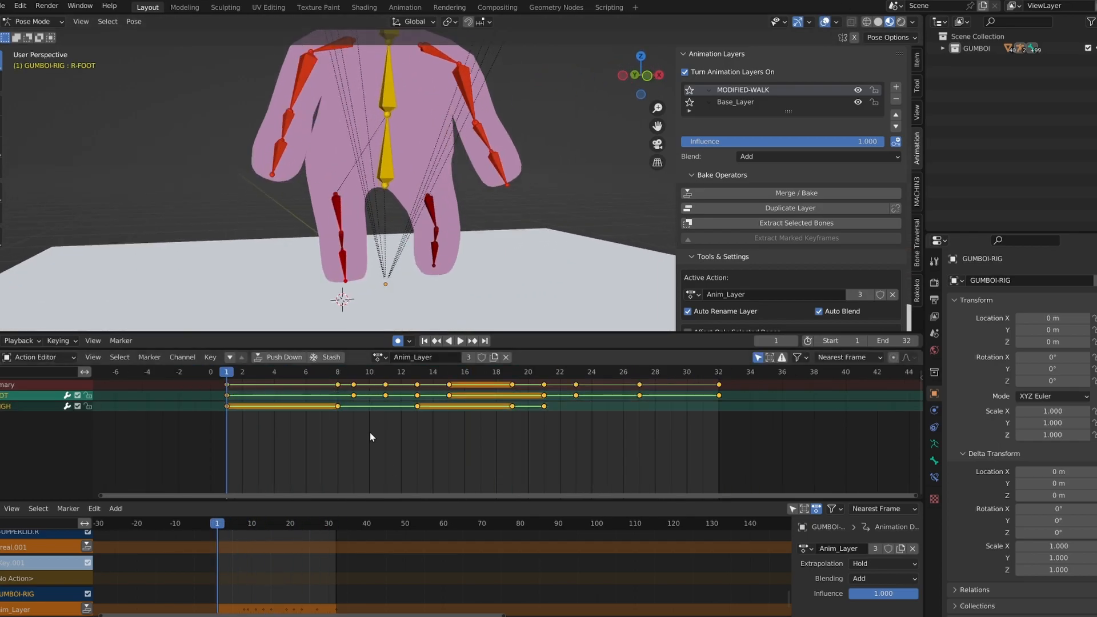
pyautogui.rightClick(371, 437)
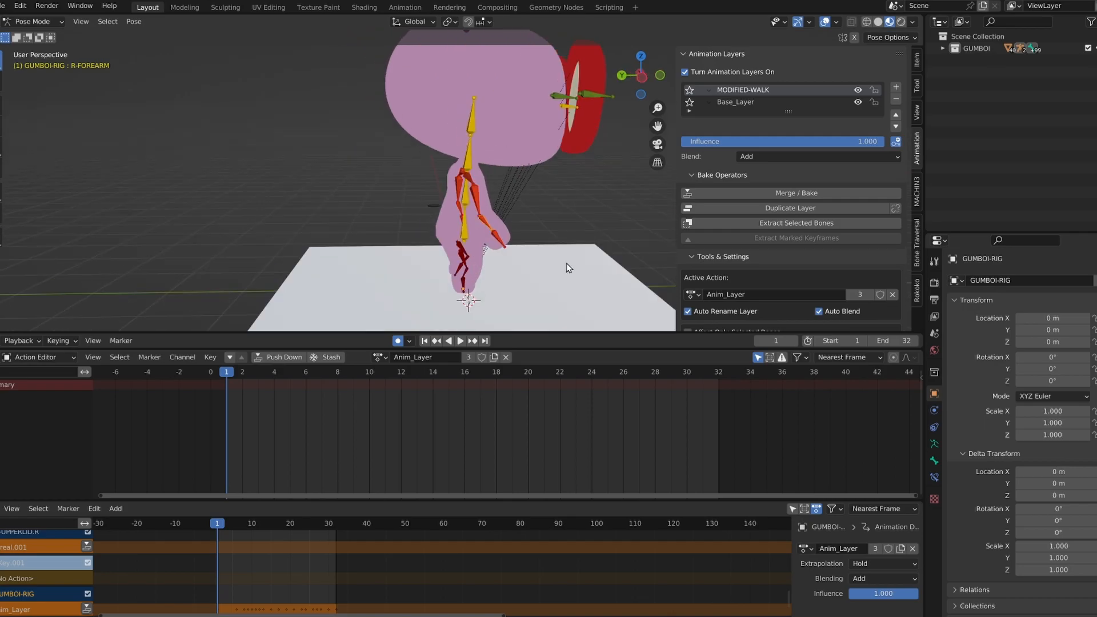
pyautogui.click(460, 341)
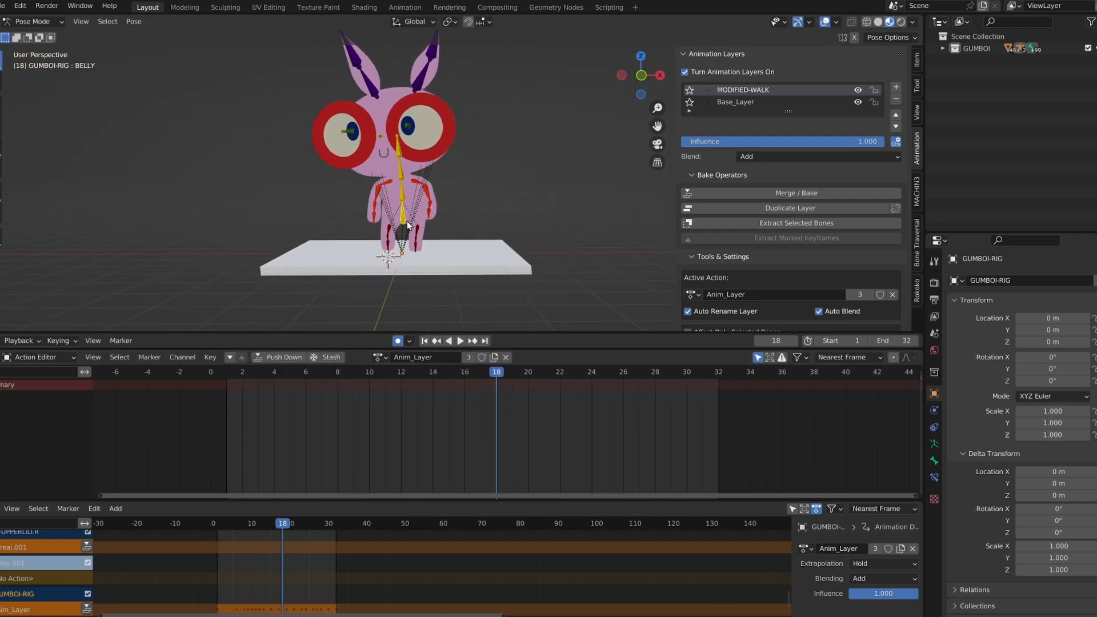
pyautogui.click(459, 341)
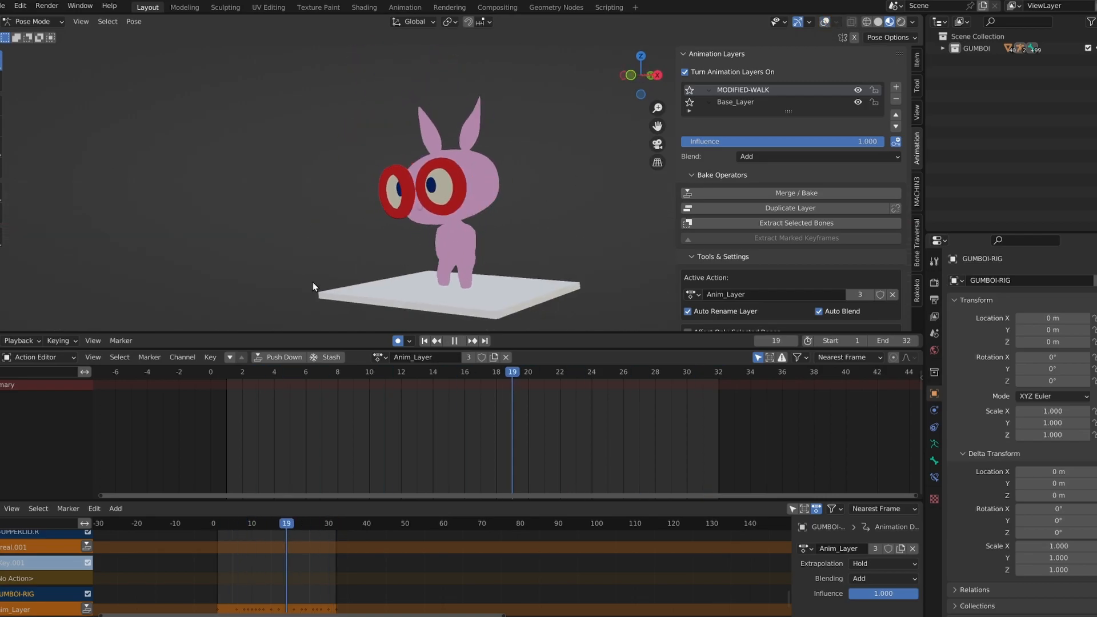
pyautogui.click(275, 372)
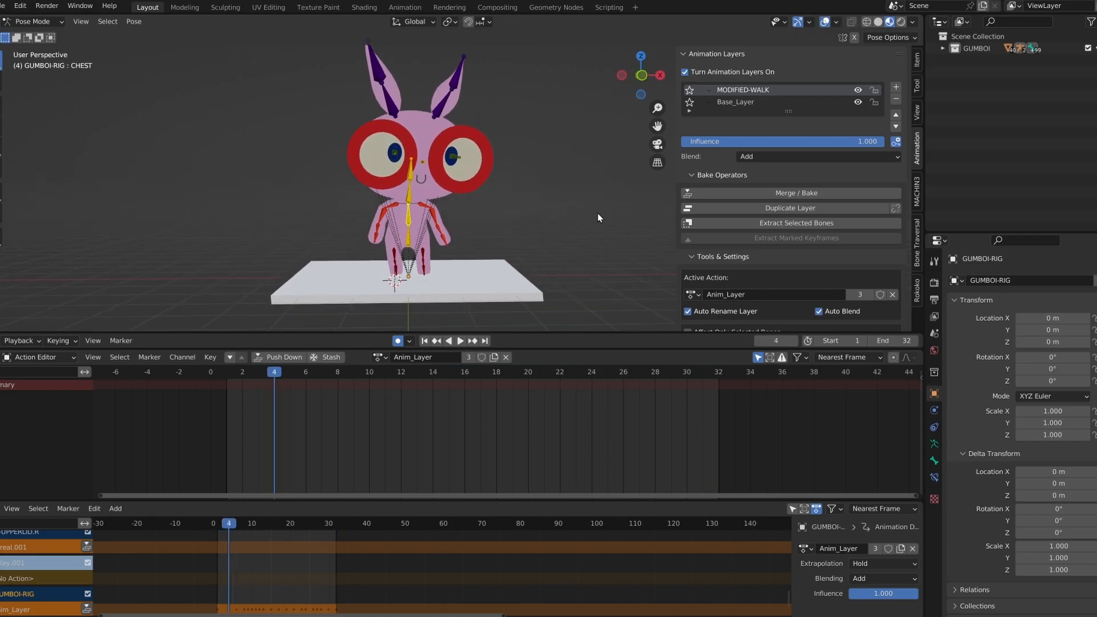
# Step: Run Merge / Bake with Merge as the bake operator, direction Down
pyautogui.click(789, 193)
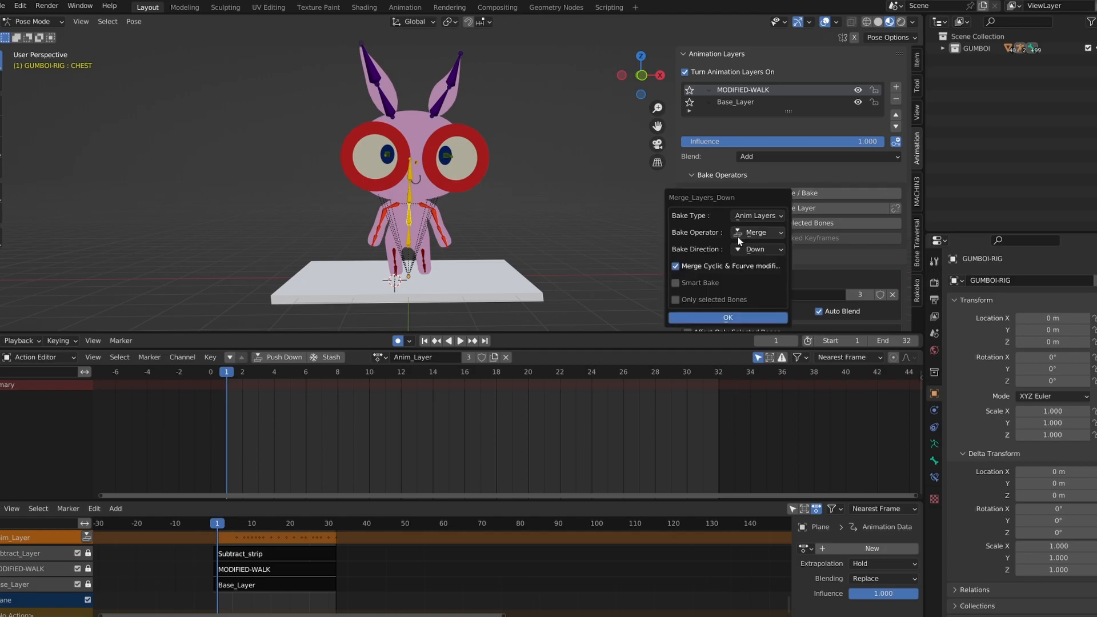
pyautogui.click(727, 317)
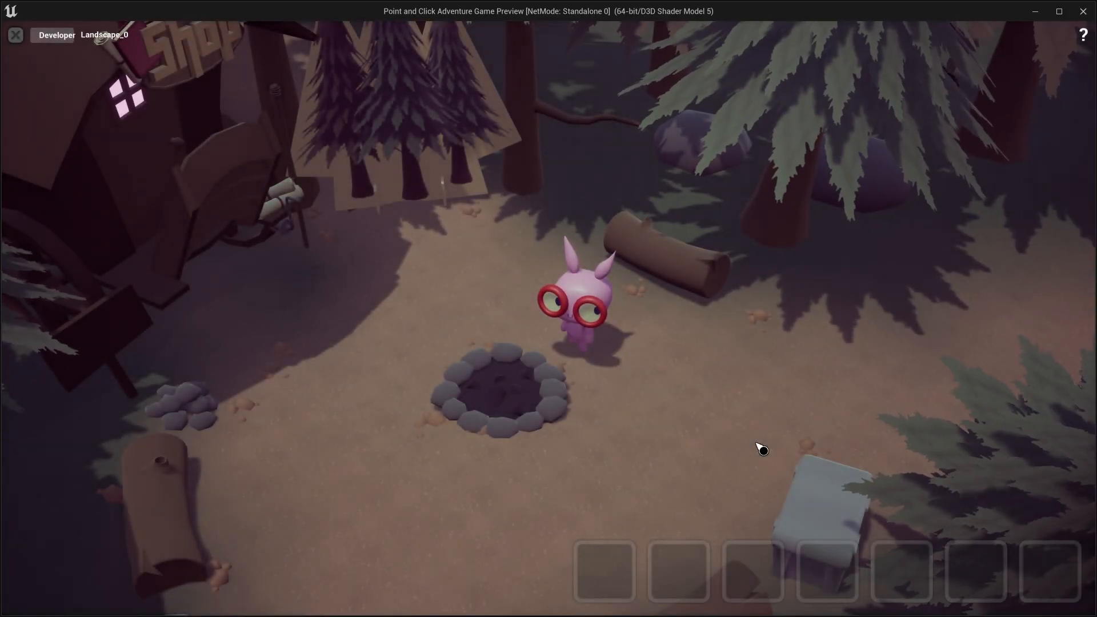
# Step: Walk GUMBOI to two spots across the clearing, then inspect the wooden log
pyautogui.click(871, 351)
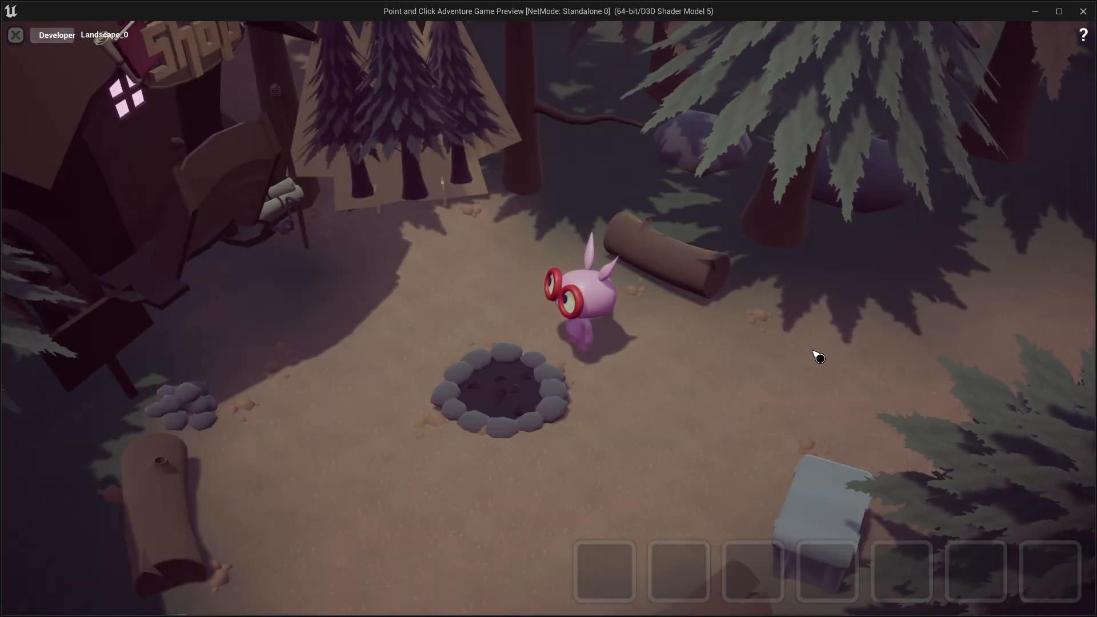
pyautogui.click(731, 446)
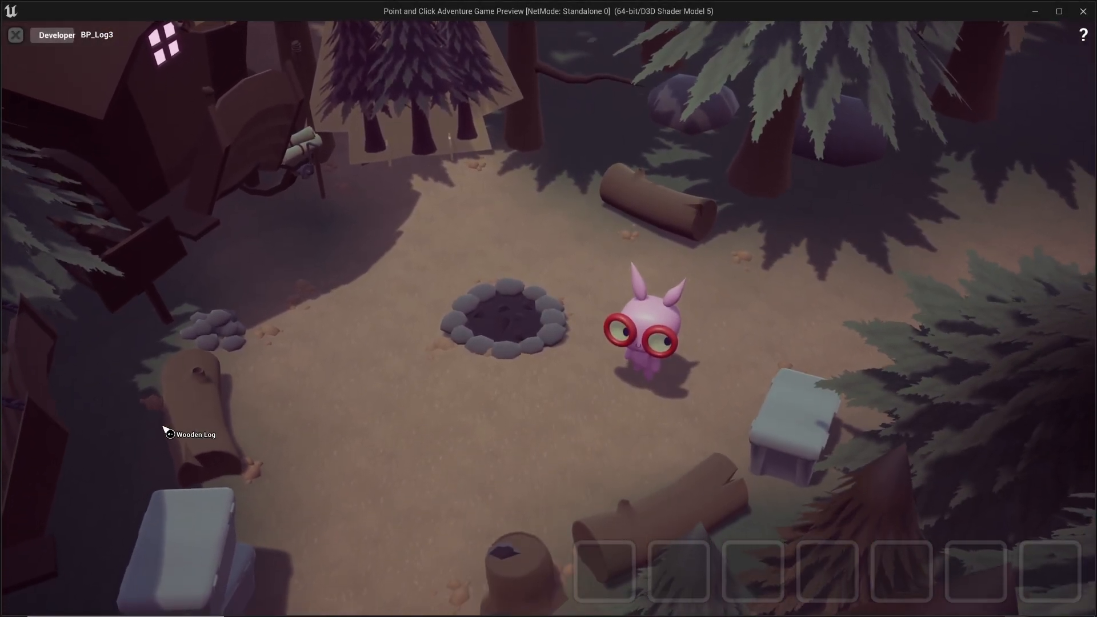
pyautogui.click(196, 434)
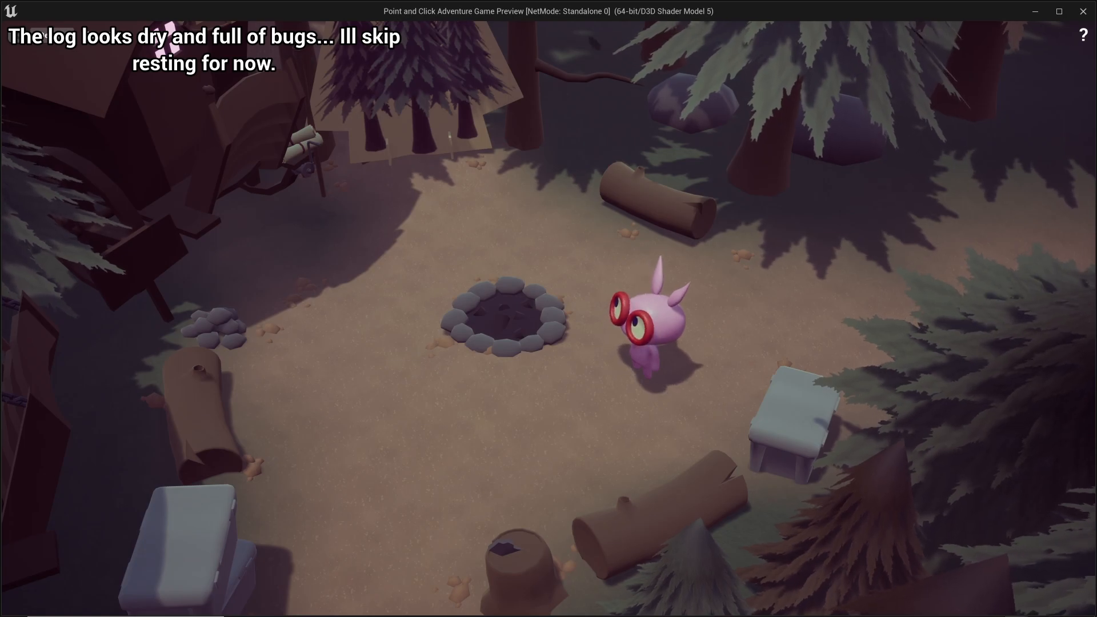